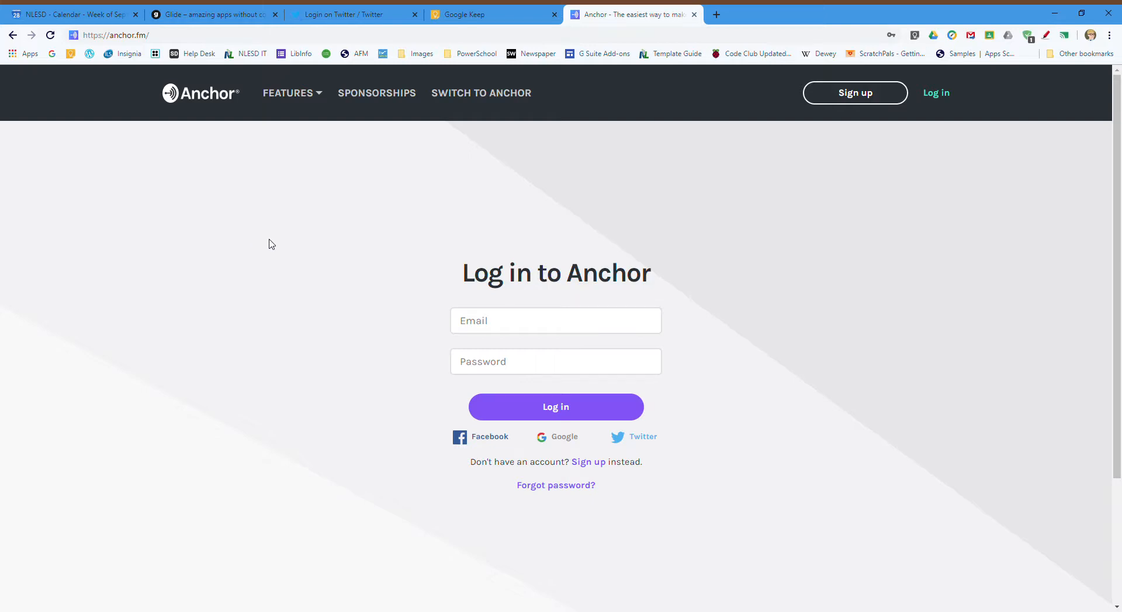
mouse_move(201, 272)
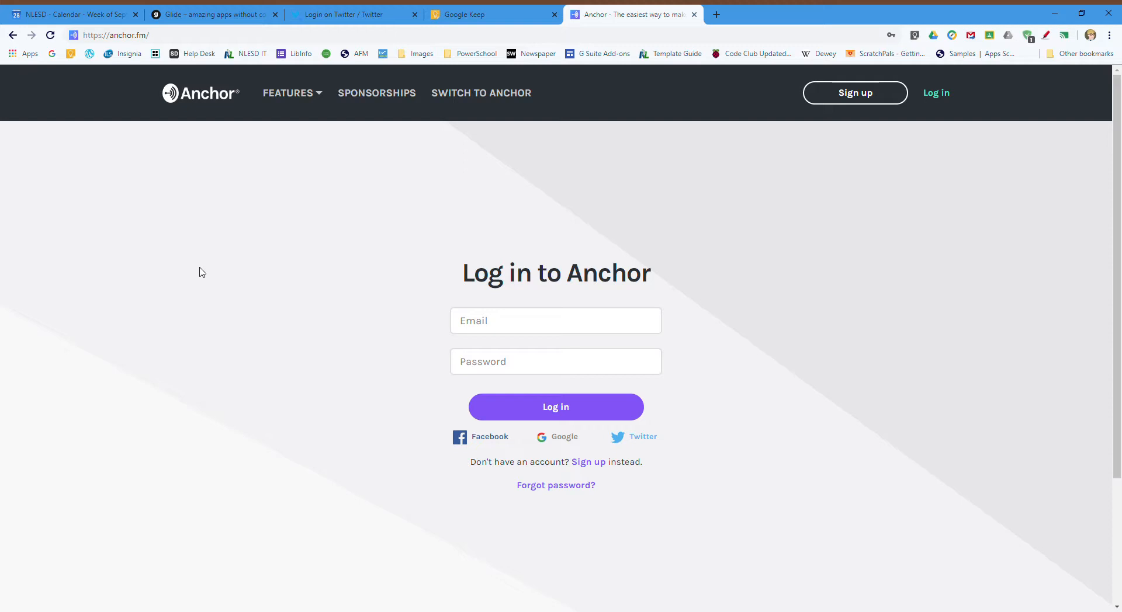
mouse_move(323, 301)
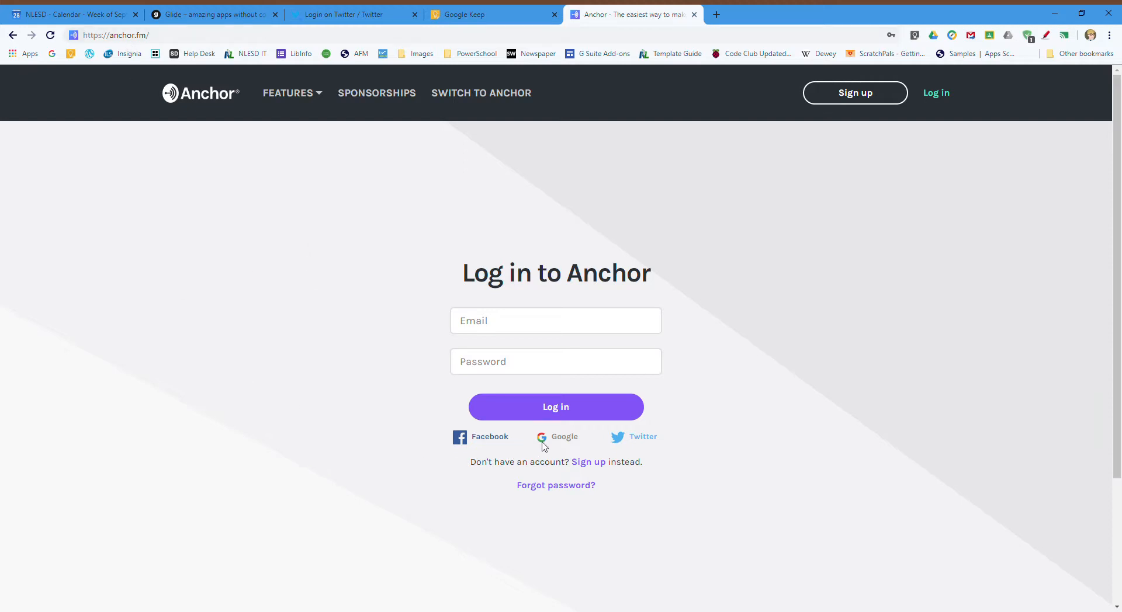
Sign in to Anchor with Google to reach the Mr. Walter Reads dashboard
left_click(564, 437)
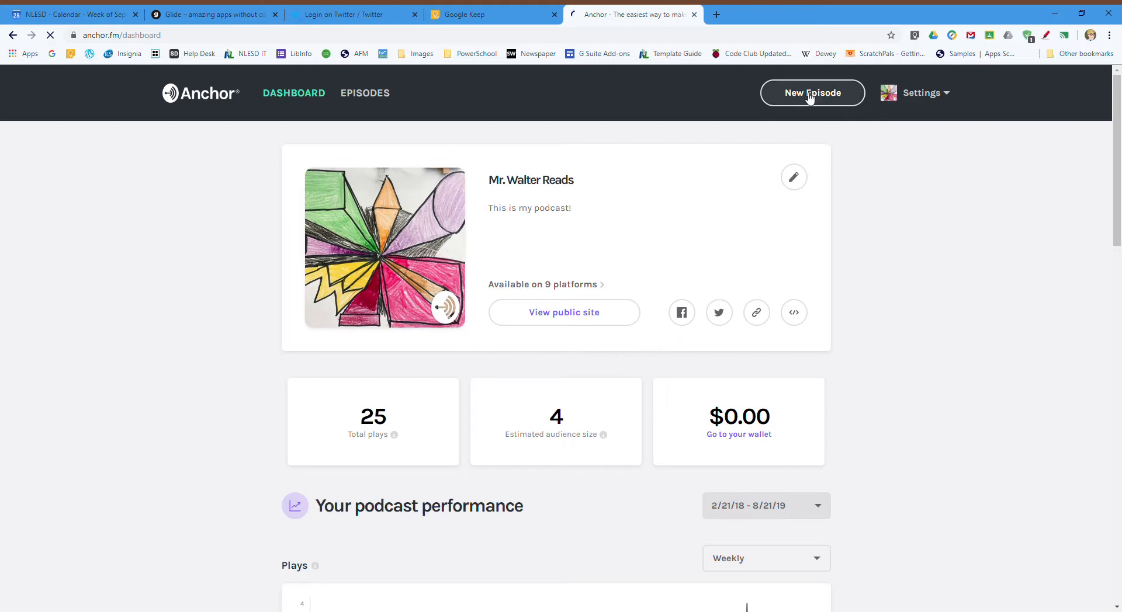
Create a new episode and record a ten-second microphone clip
left_click(812, 93)
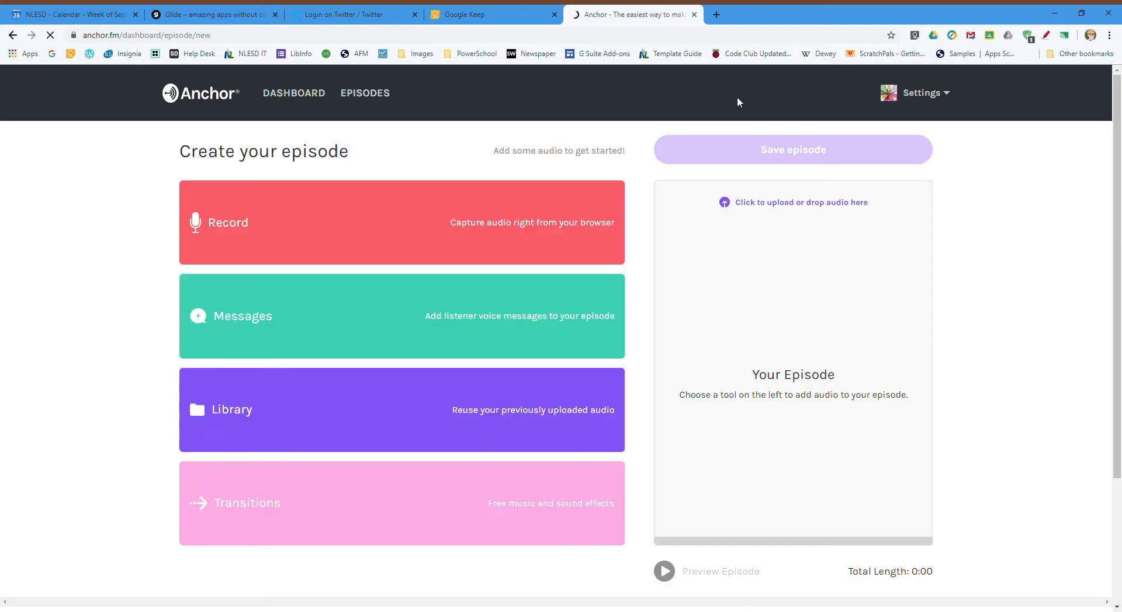
mouse_move(362, 229)
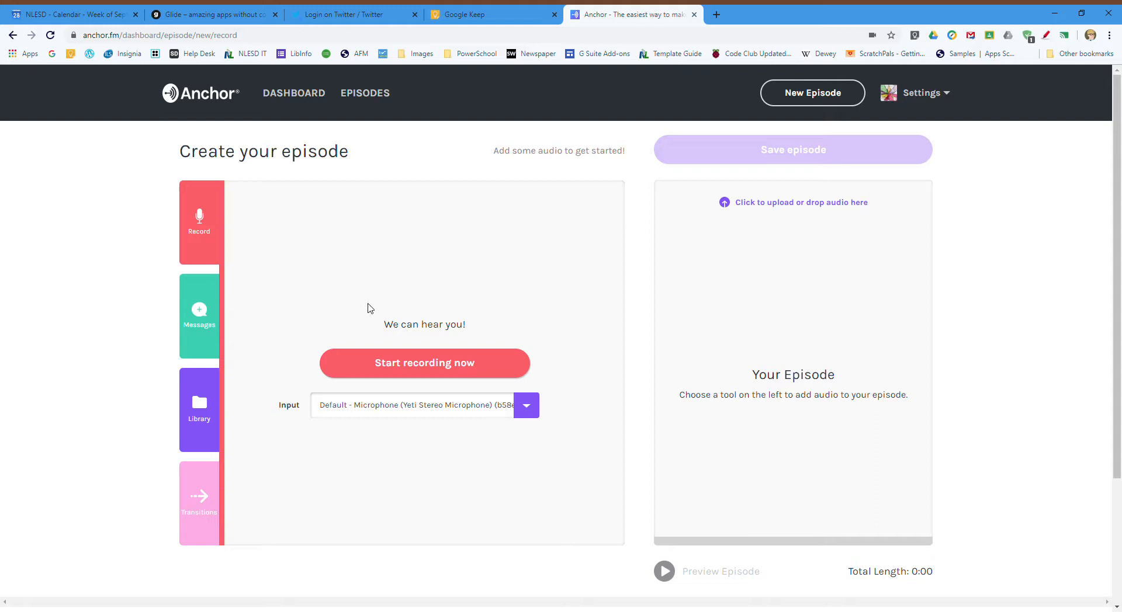
left_click(424, 363)
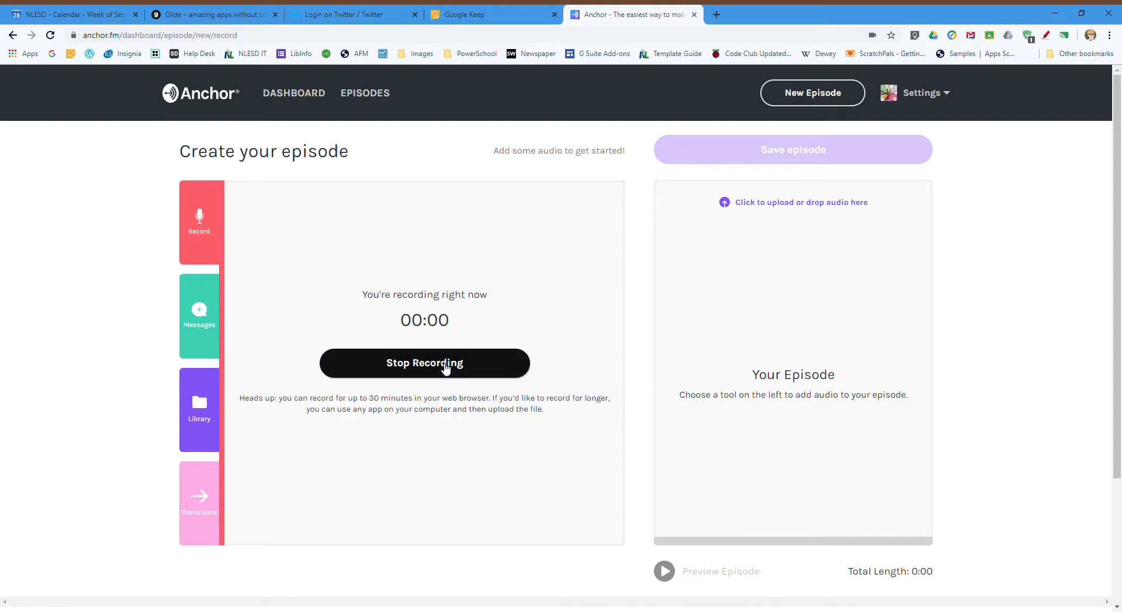
mouse_move(494, 273)
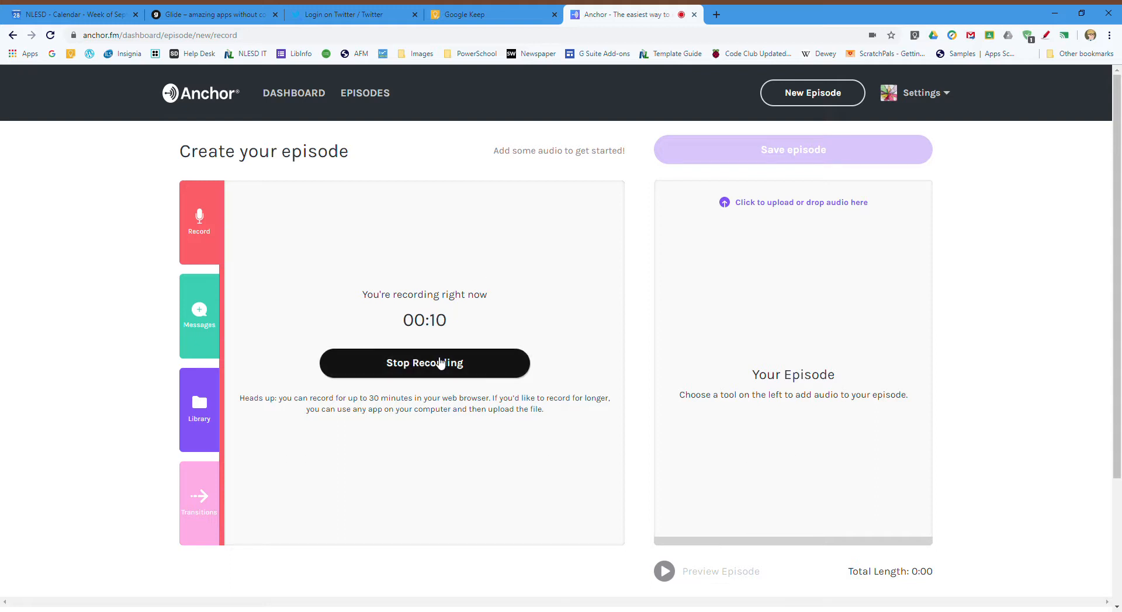
left_click(424, 362)
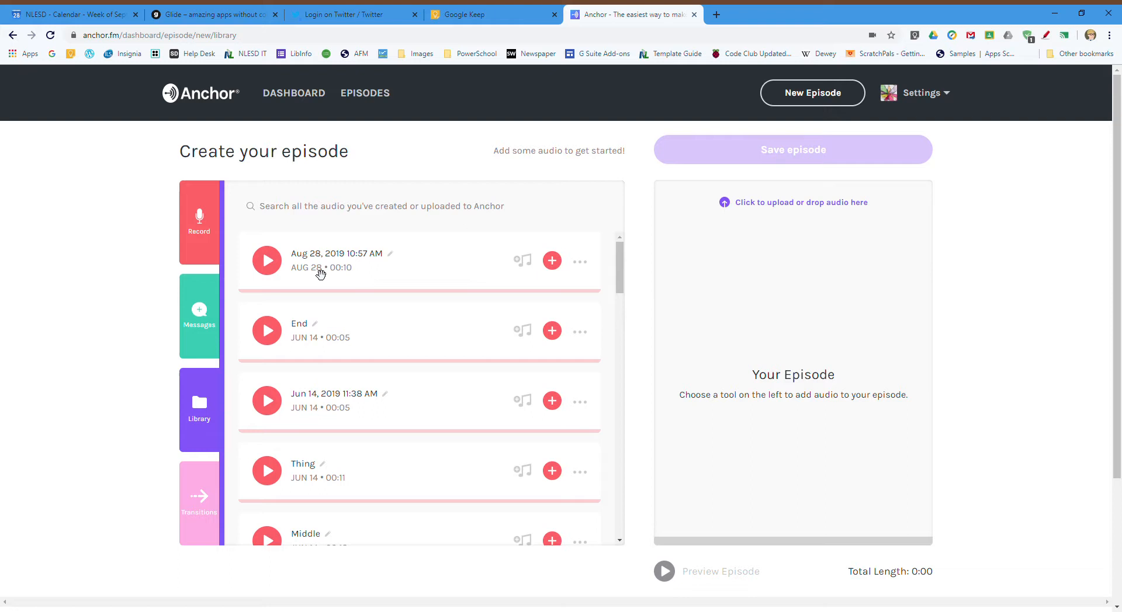
mouse_move(522, 260)
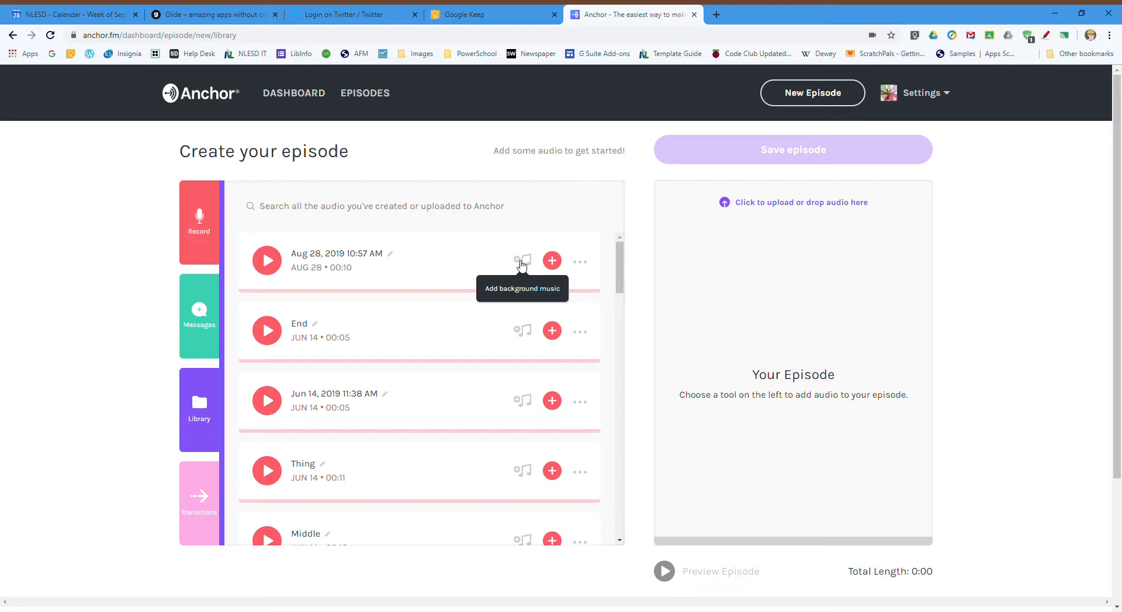
Apply the Calm track Balti as background music to the ten-second recording
left_click(521, 260)
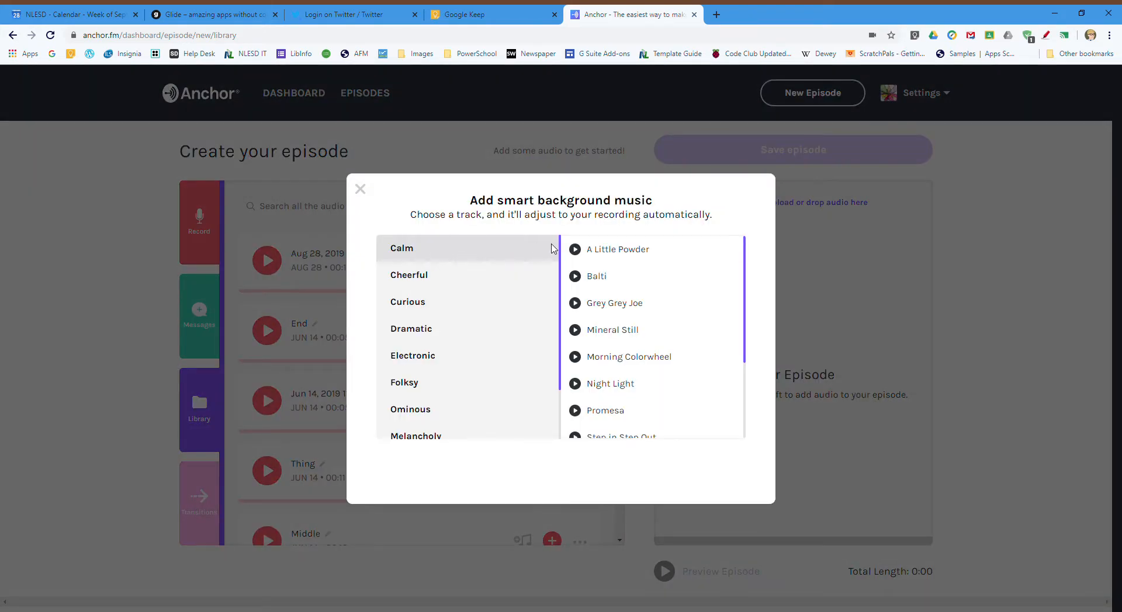
mouse_move(474, 253)
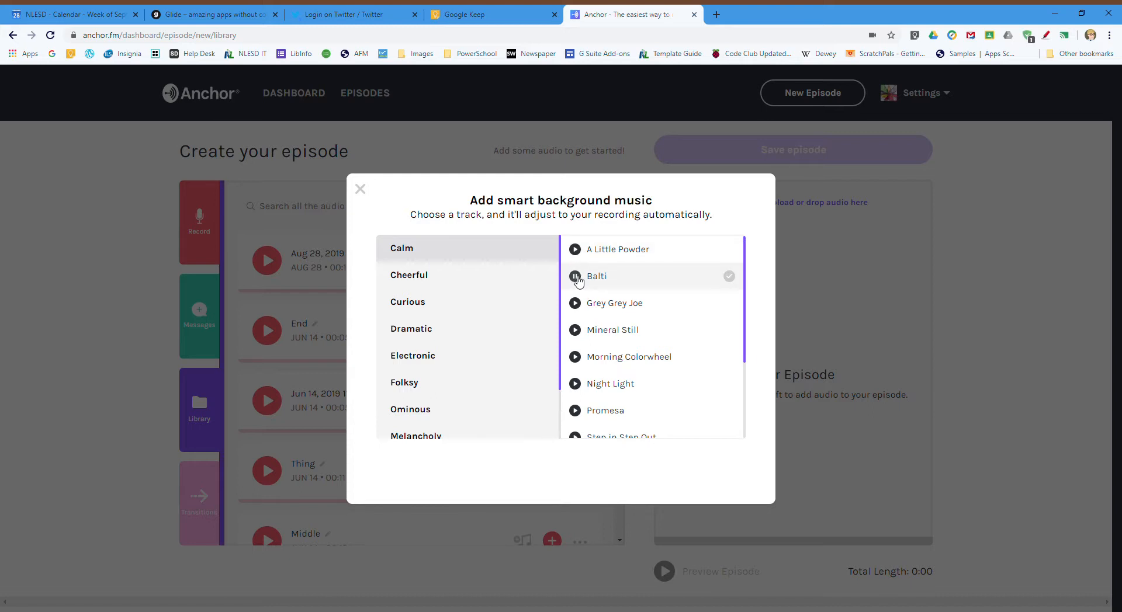
left_click(574, 277)
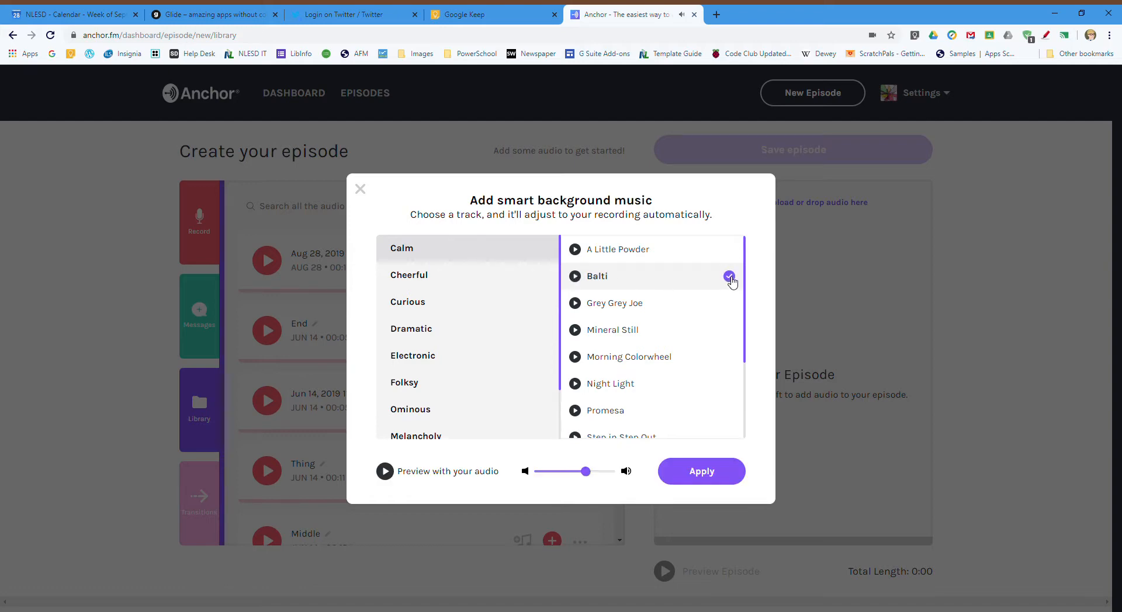
mouse_move(696, 475)
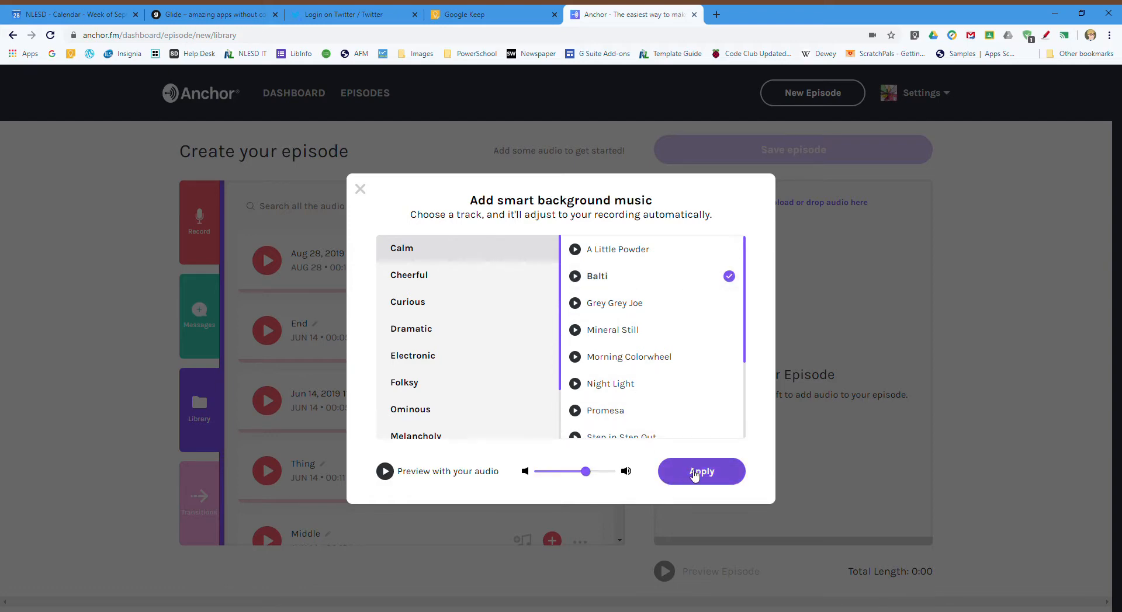
left_click(701, 471)
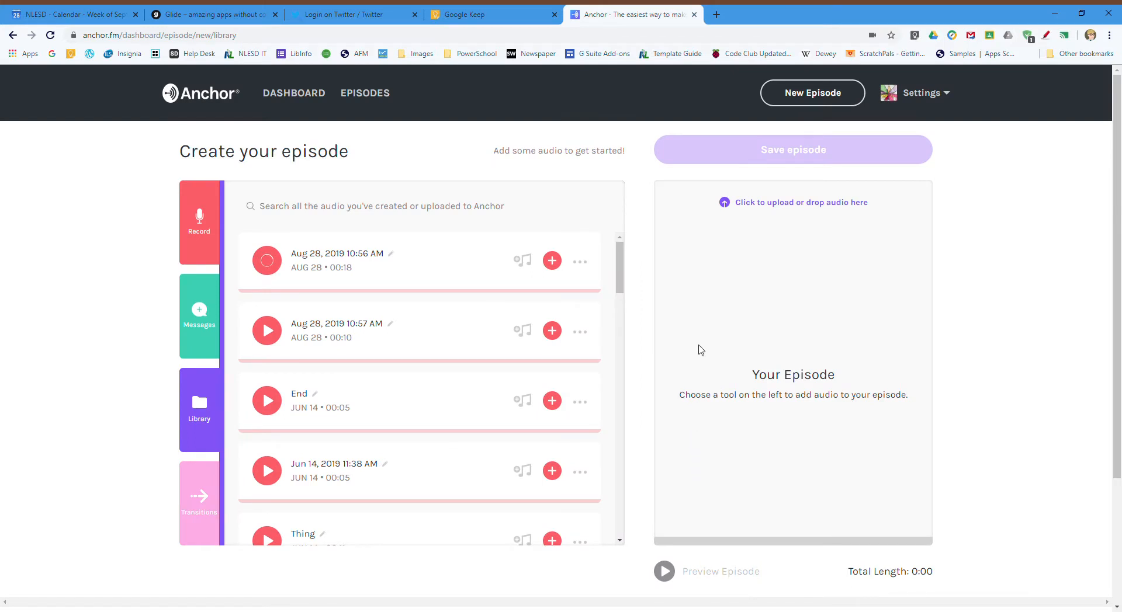
mouse_move(273, 273)
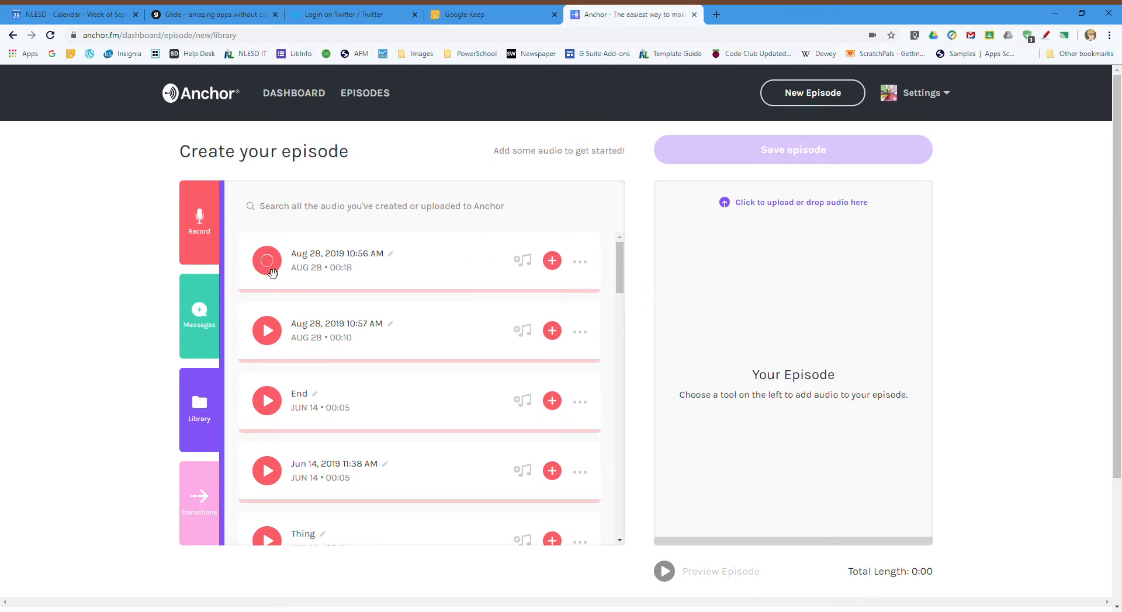
mouse_move(552, 260)
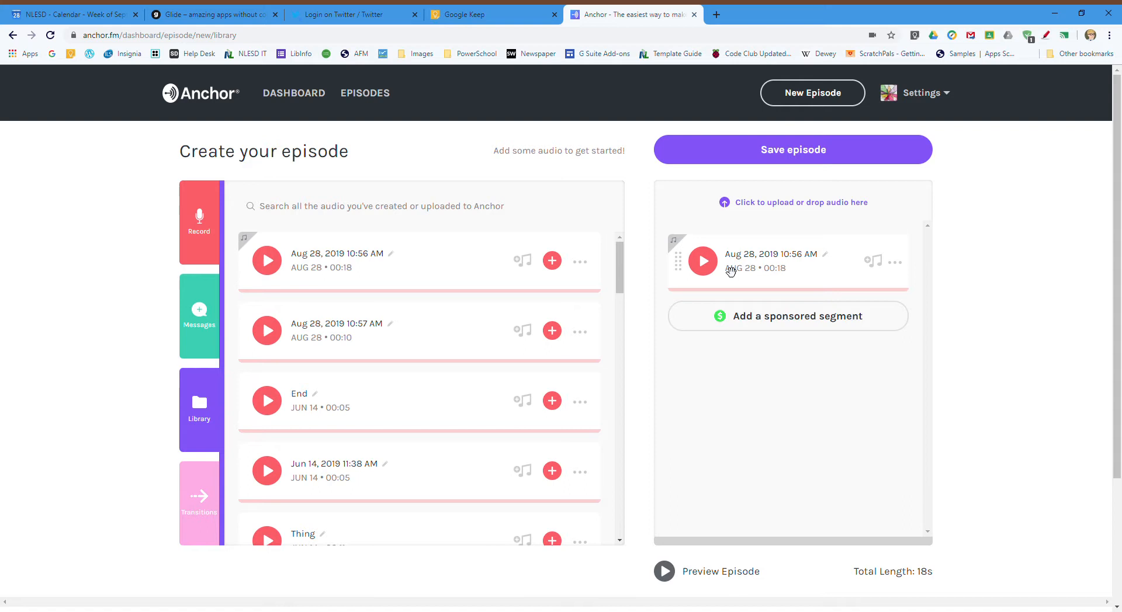
mouse_move(735, 269)
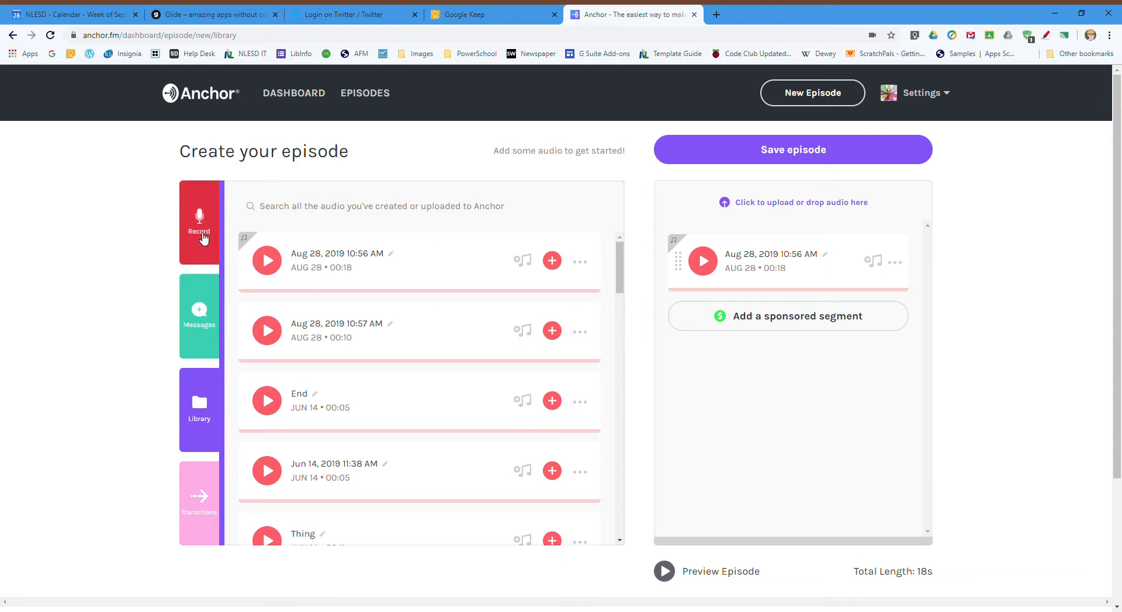
Record a second ten-second audio clip from the microphone
left_click(199, 223)
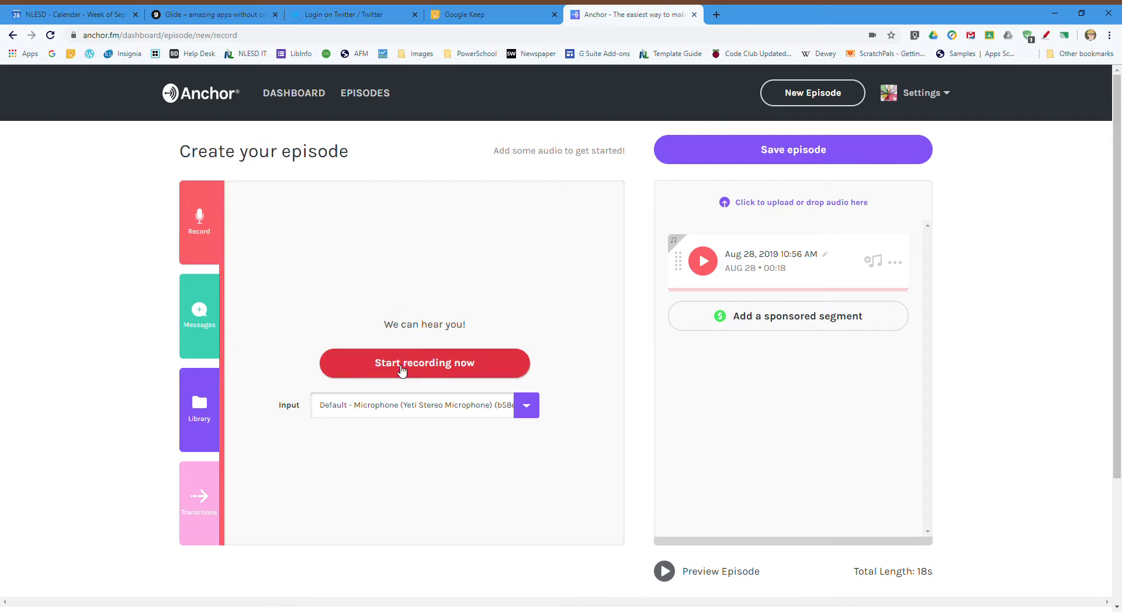
left_click(424, 364)
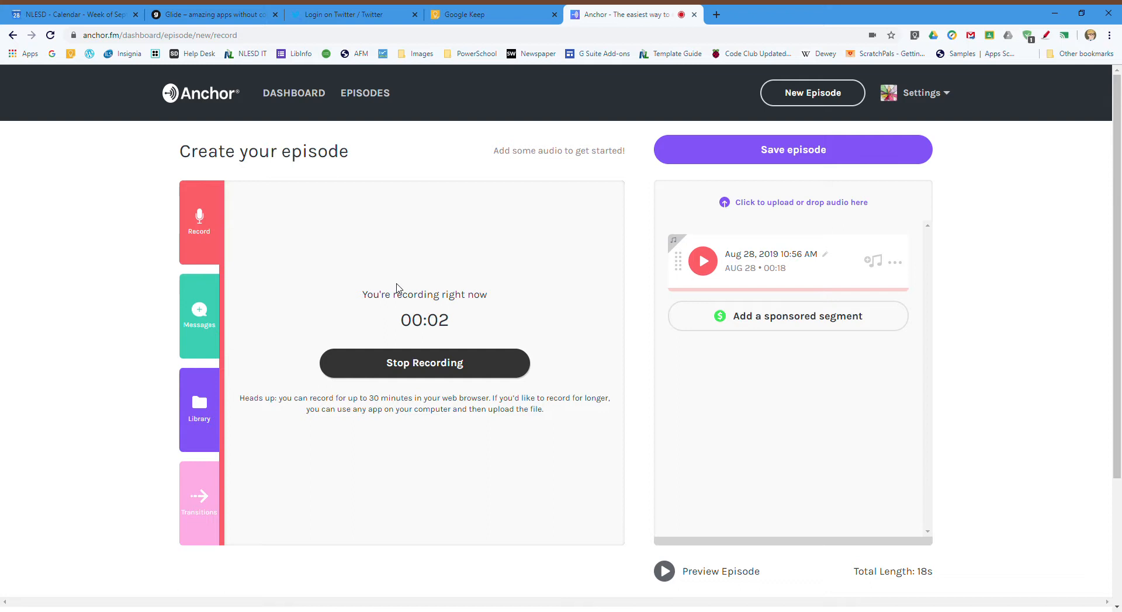
mouse_move(384, 273)
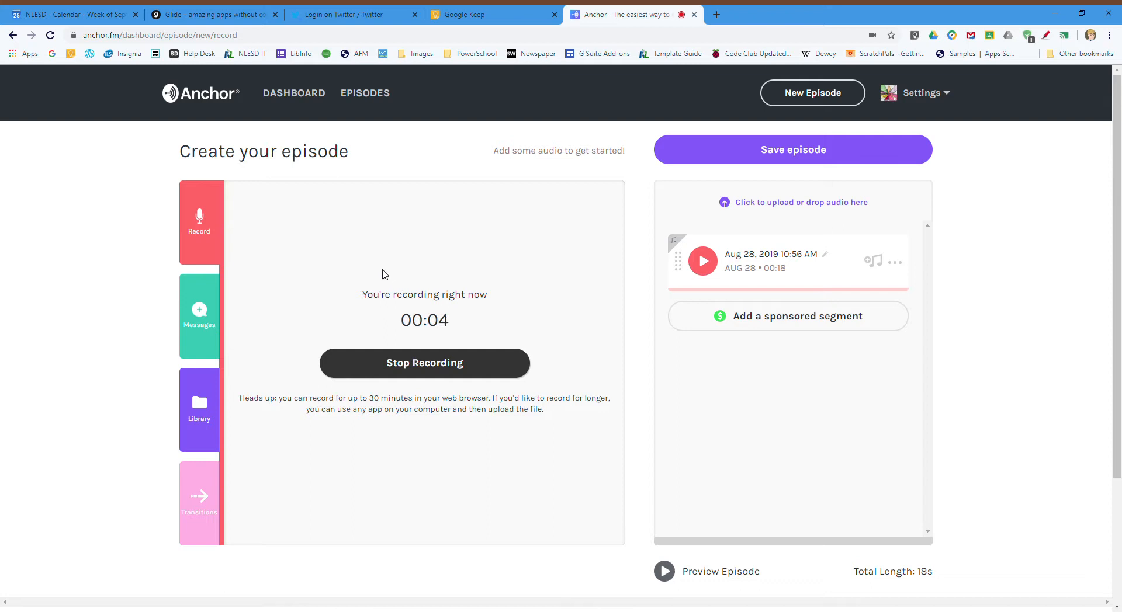
mouse_move(377, 273)
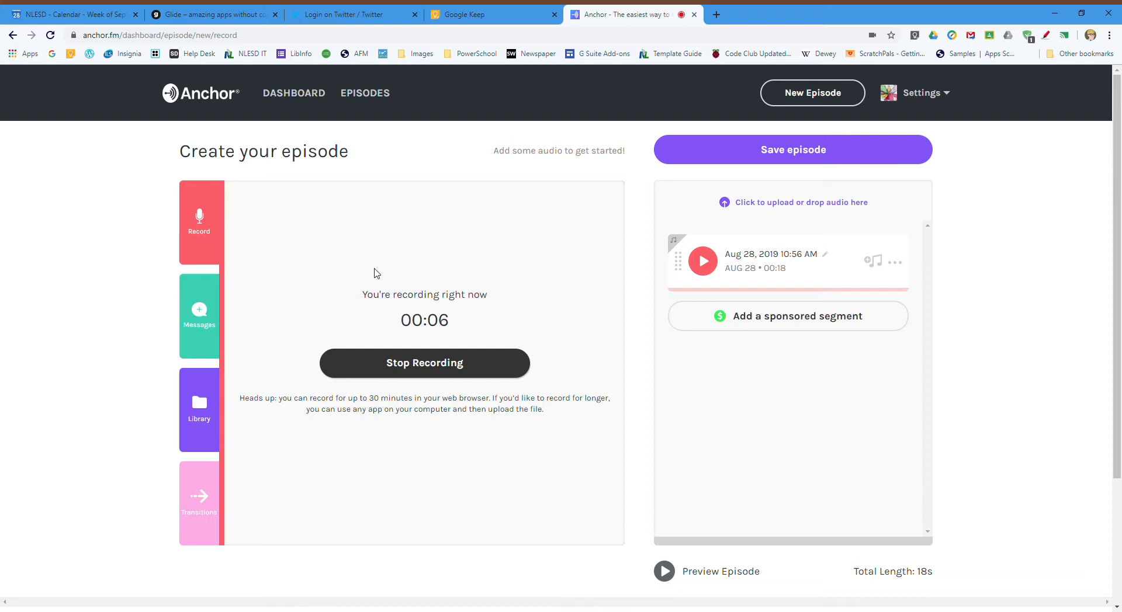
mouse_move(344, 284)
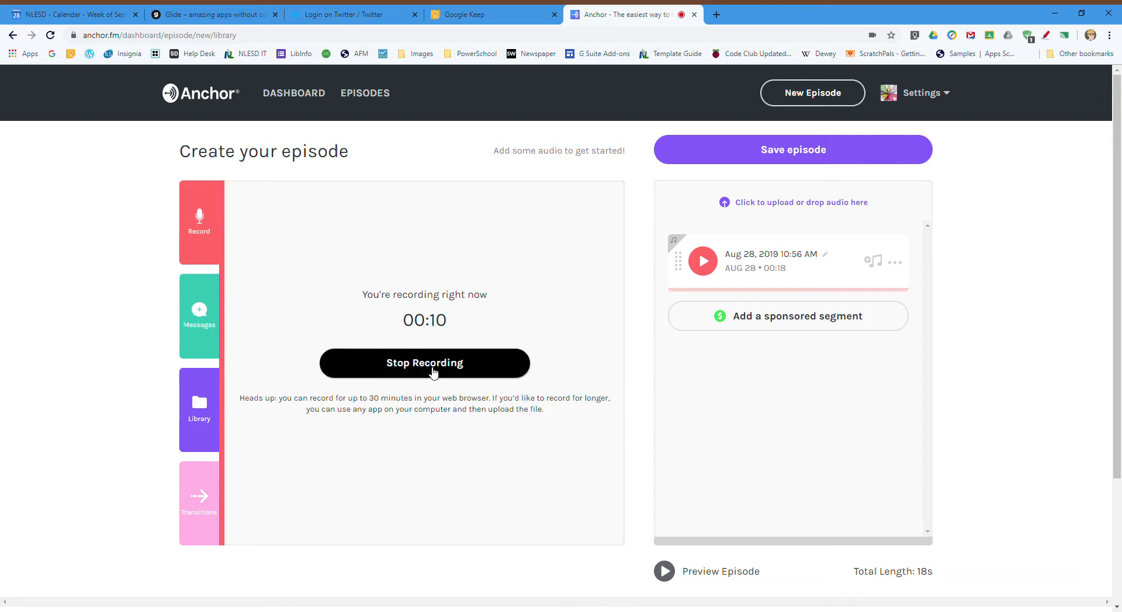
left_click(424, 363)
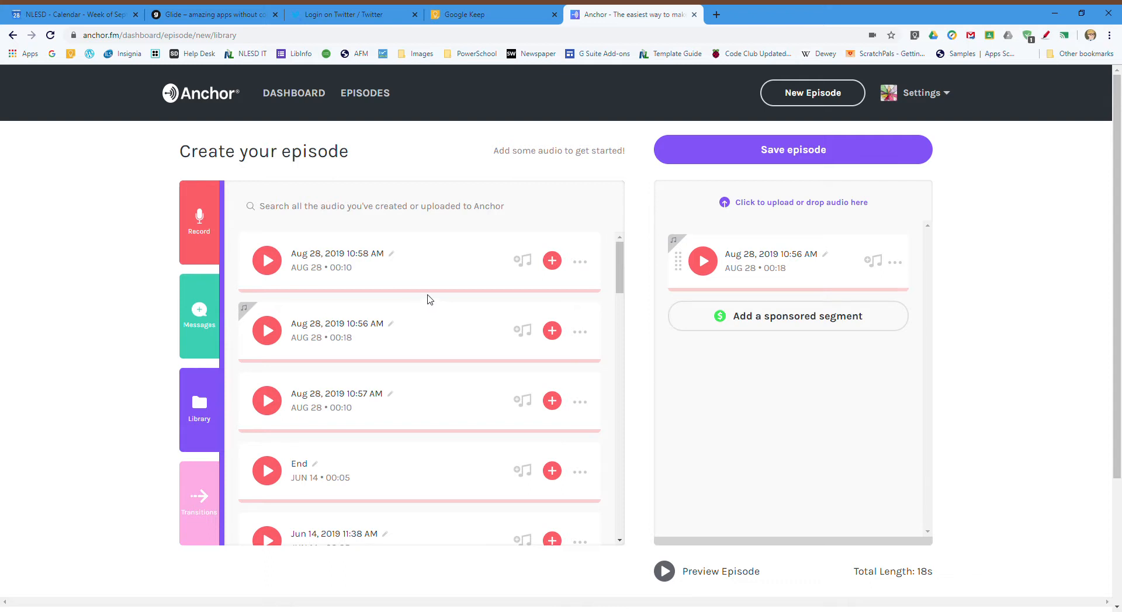
mouse_move(552, 262)
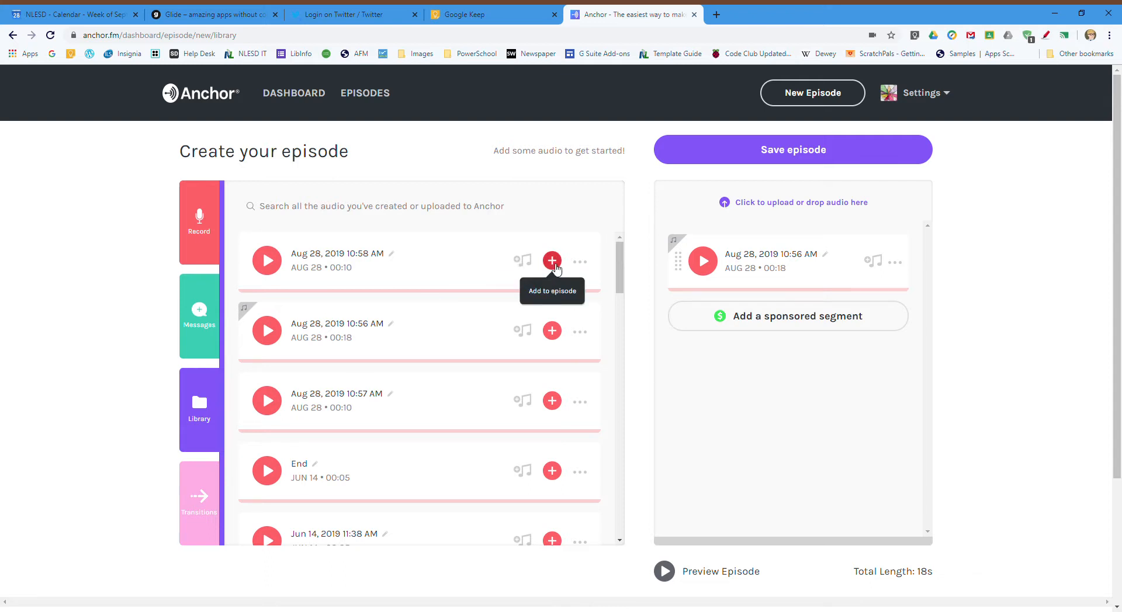
Add the 10:58 AM ten-second recording to the episode after the 18-second clip
left_click(552, 261)
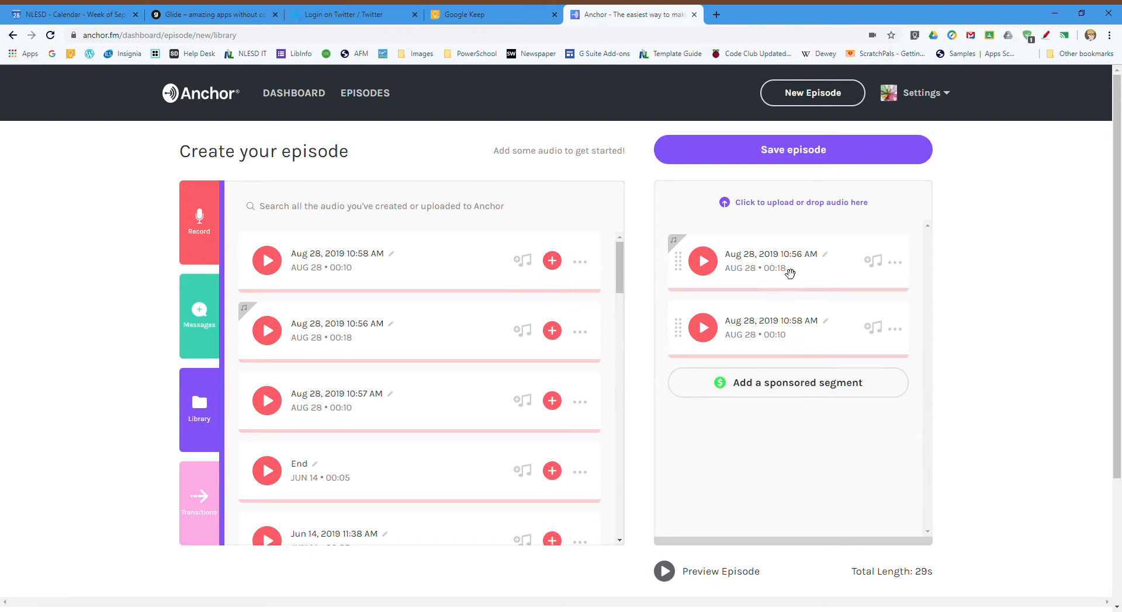
mouse_move(827, 259)
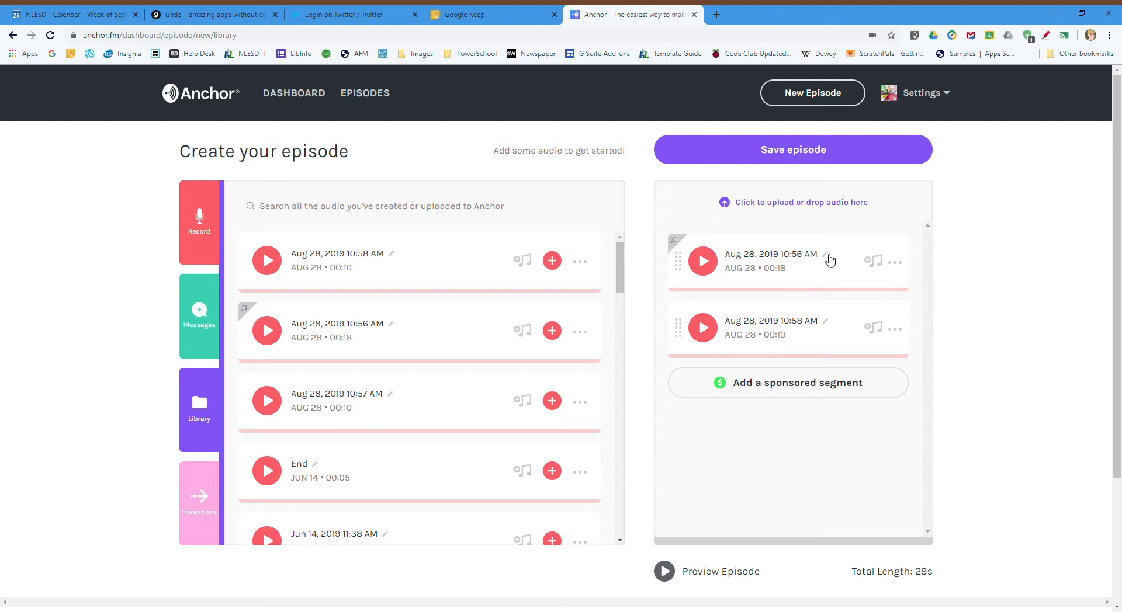
mouse_move(825, 263)
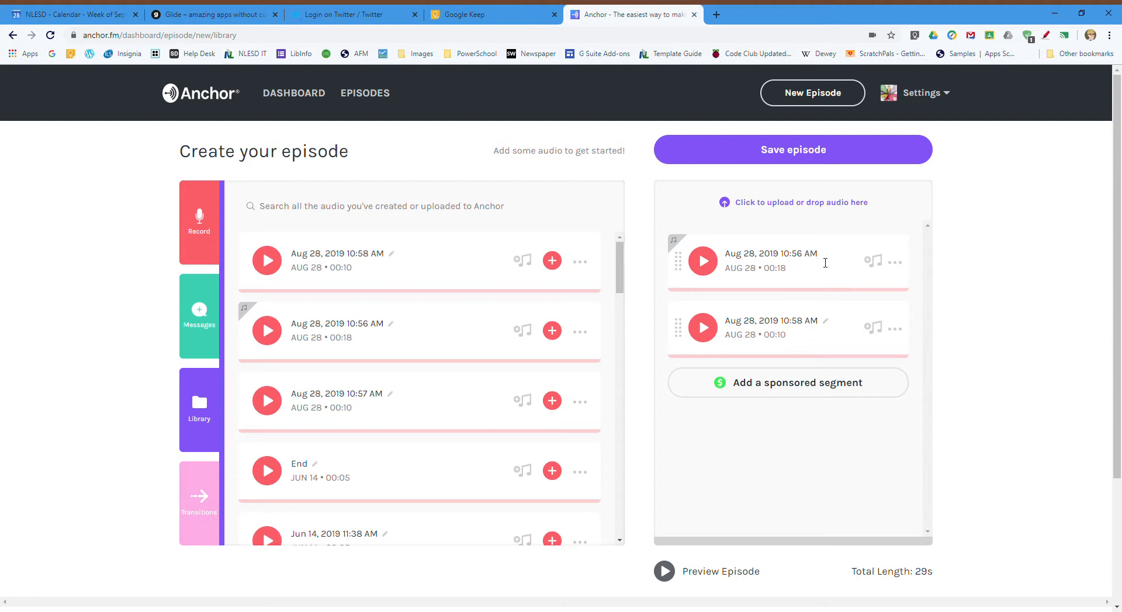
Rename the 18-second clip to 'intro' and the ten-second clip to 'final'
left_click(770, 253)
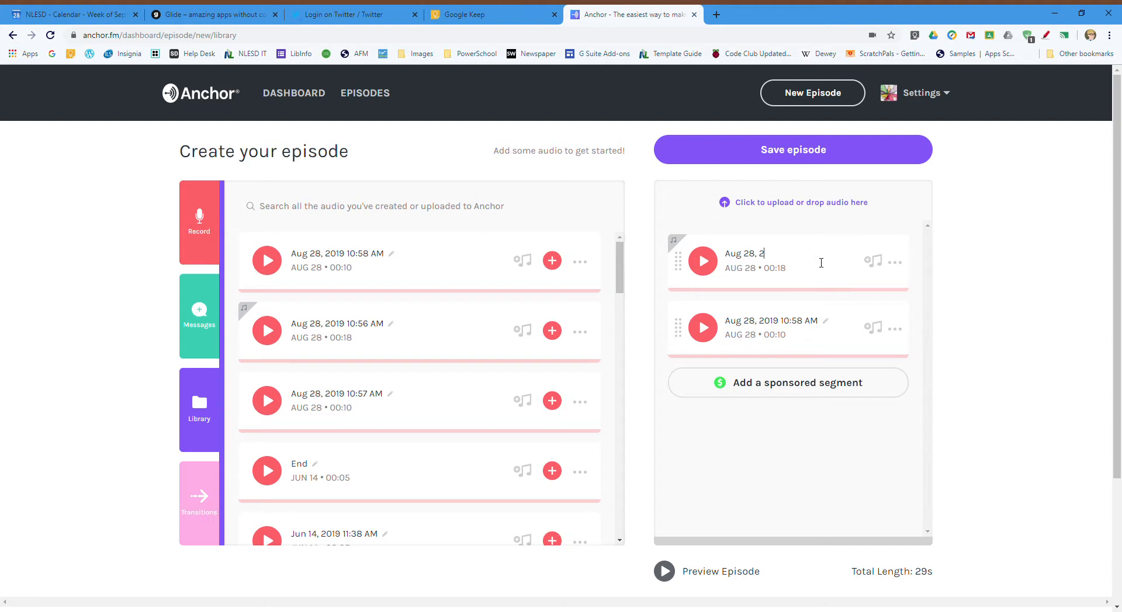
type("intro")
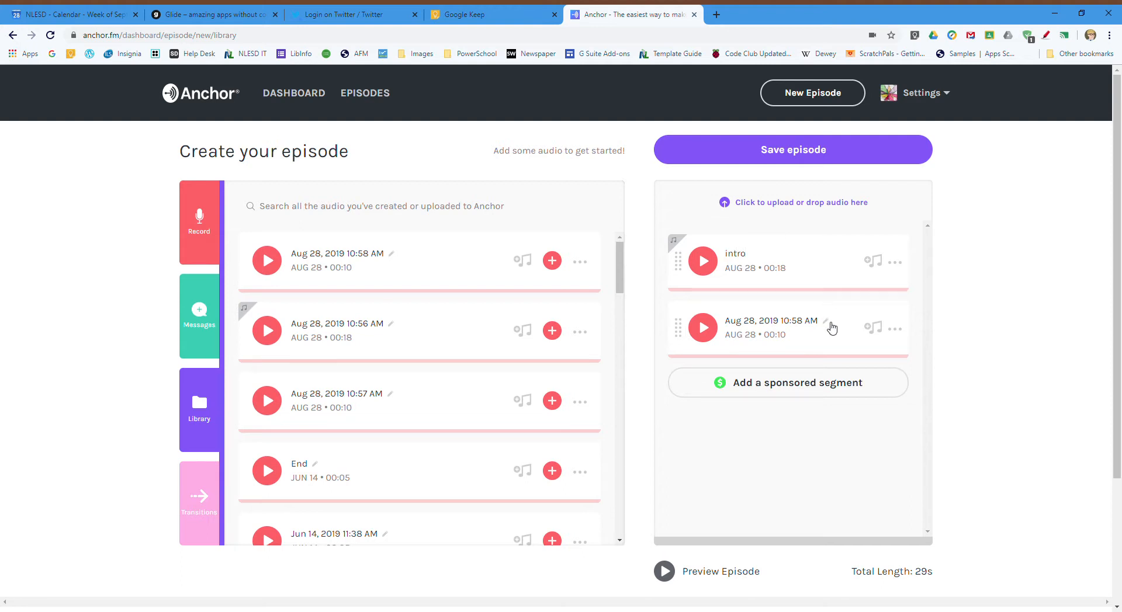
left_click(826, 321)
type("segme")
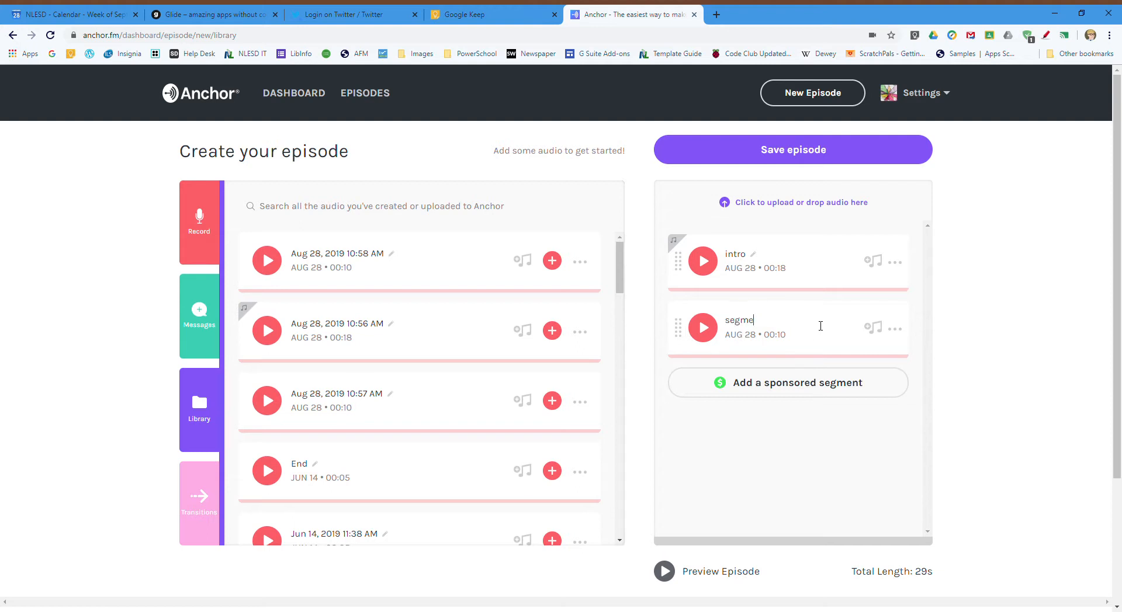
type("nt")
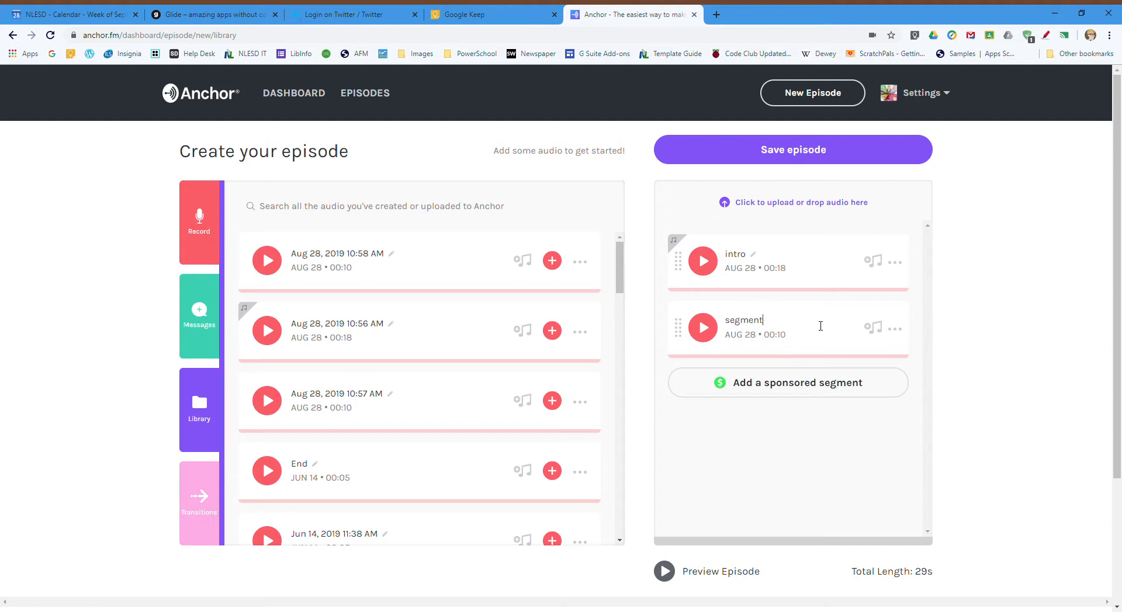
type("final")
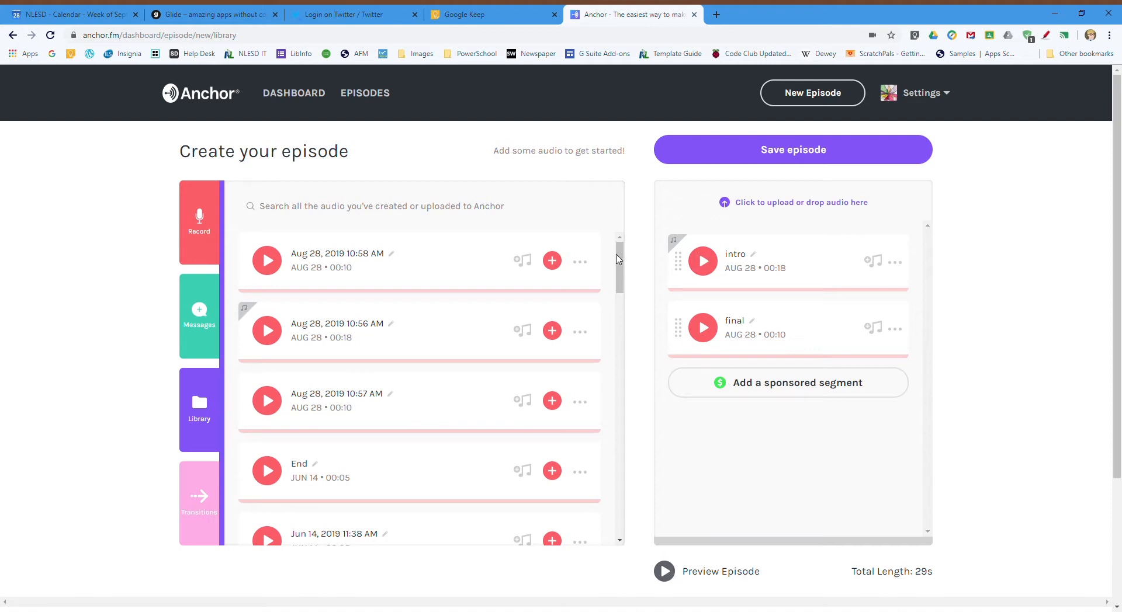
mouse_move(199, 494)
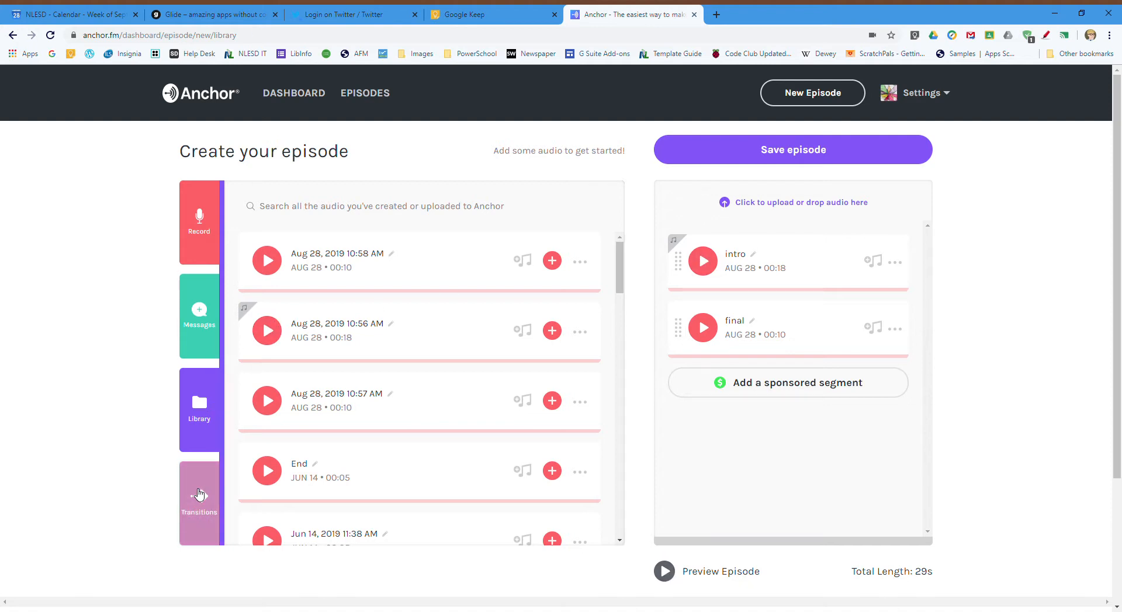
Preview the Anomaly and Attn sounds in the transitions list
left_click(199, 501)
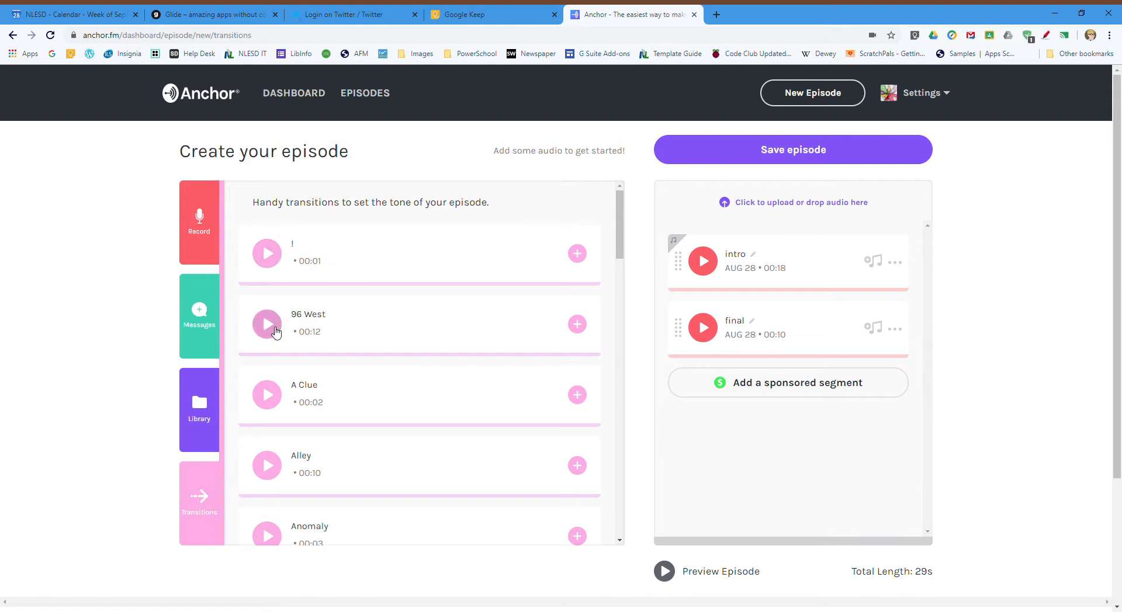
mouse_move(314, 344)
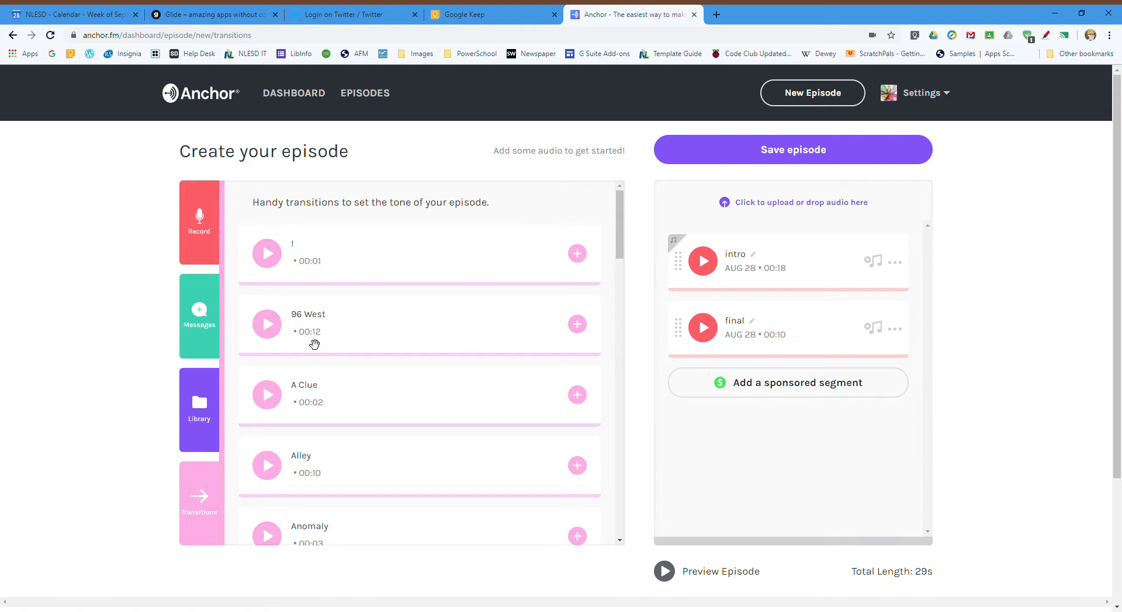
scroll("down", 3)
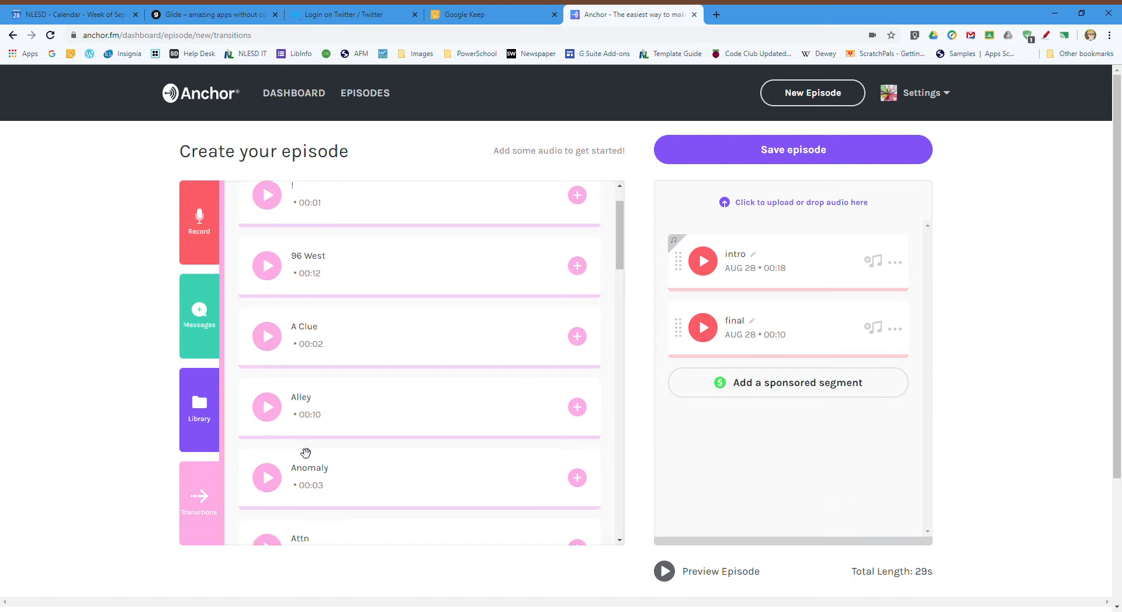
scroll("down", 3)
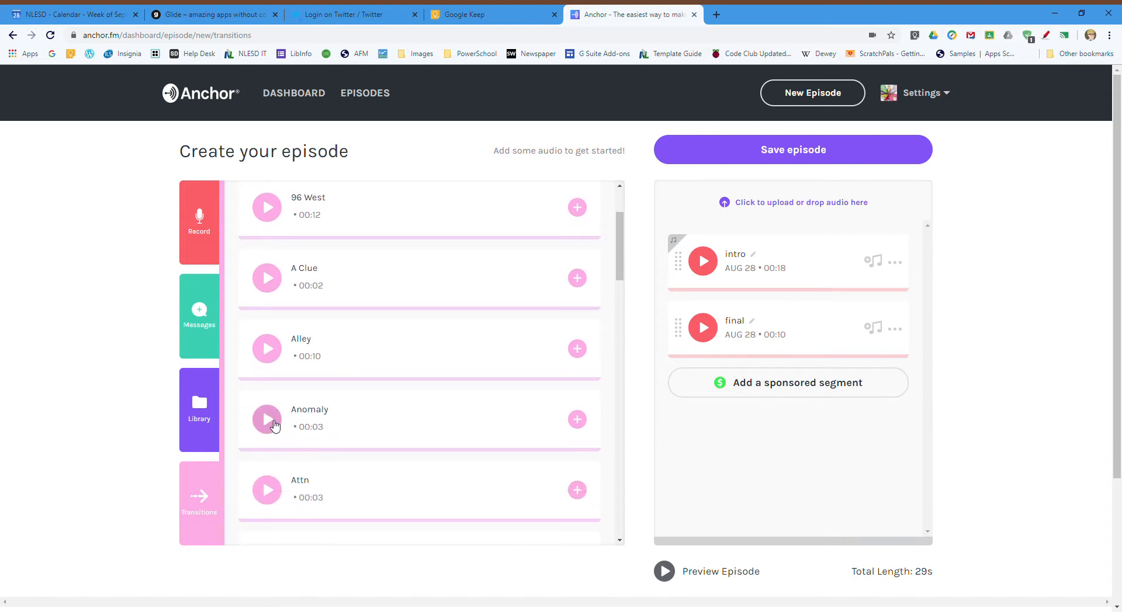
left_click(267, 418)
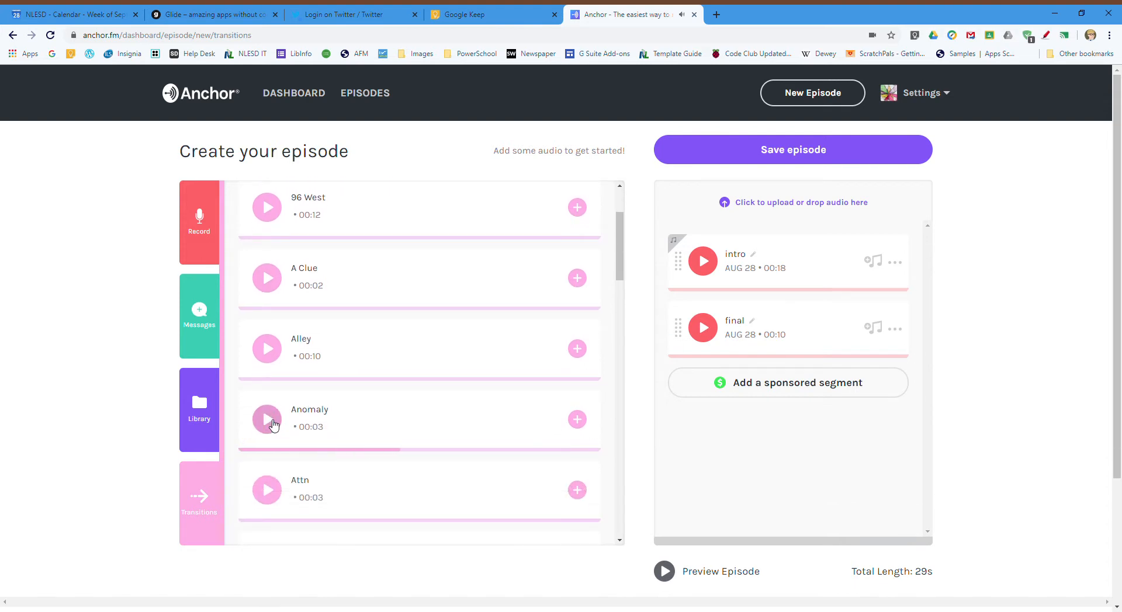
scroll("down", 3)
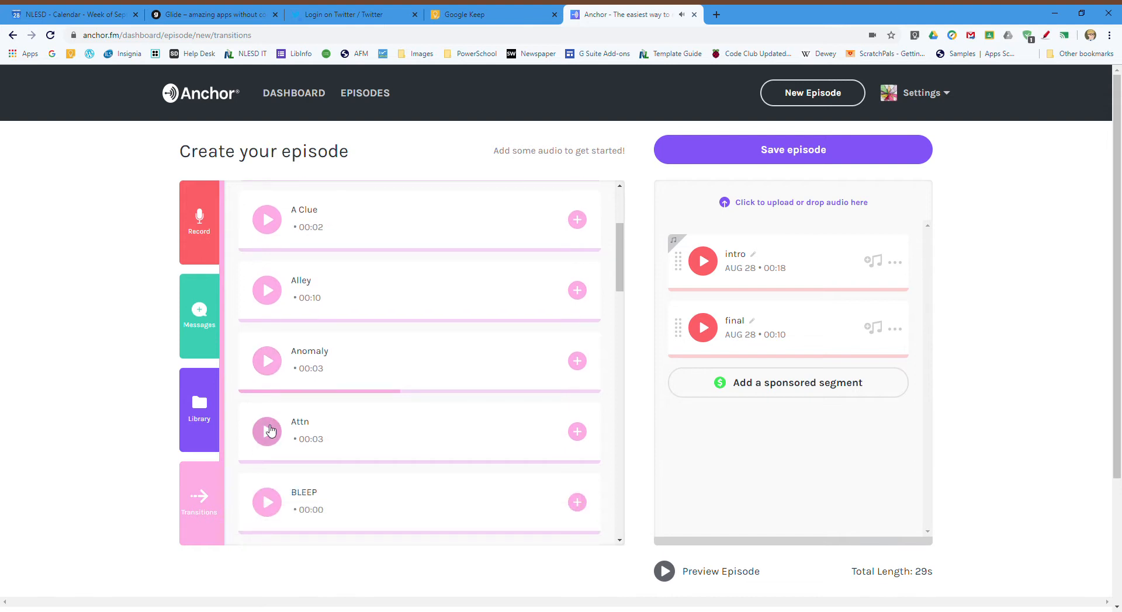
left_click(267, 431)
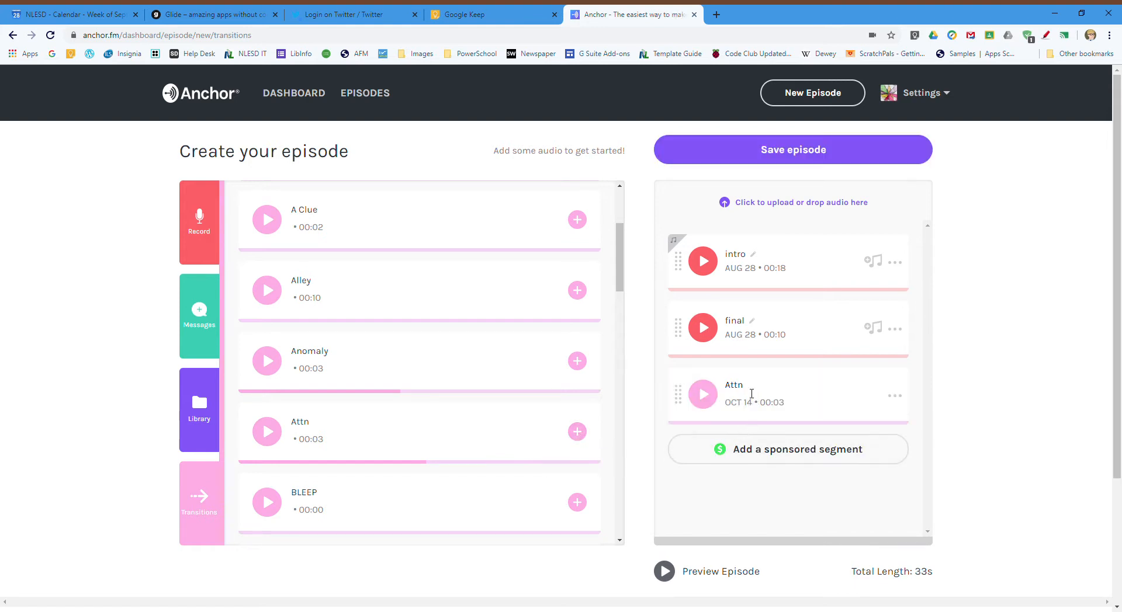
mouse_move(728, 389)
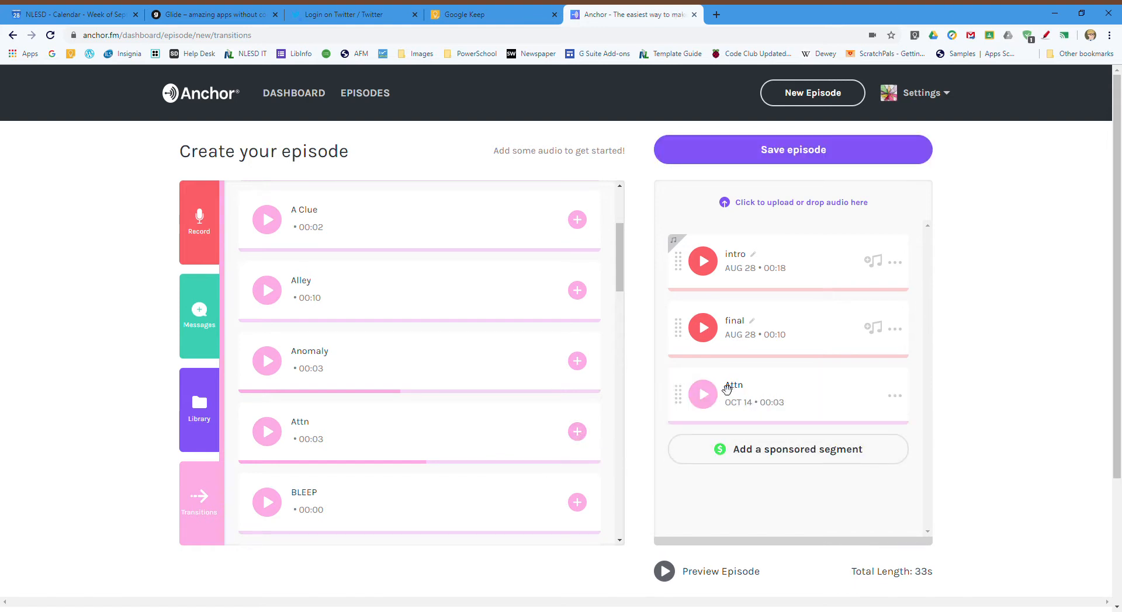
mouse_move(687, 404)
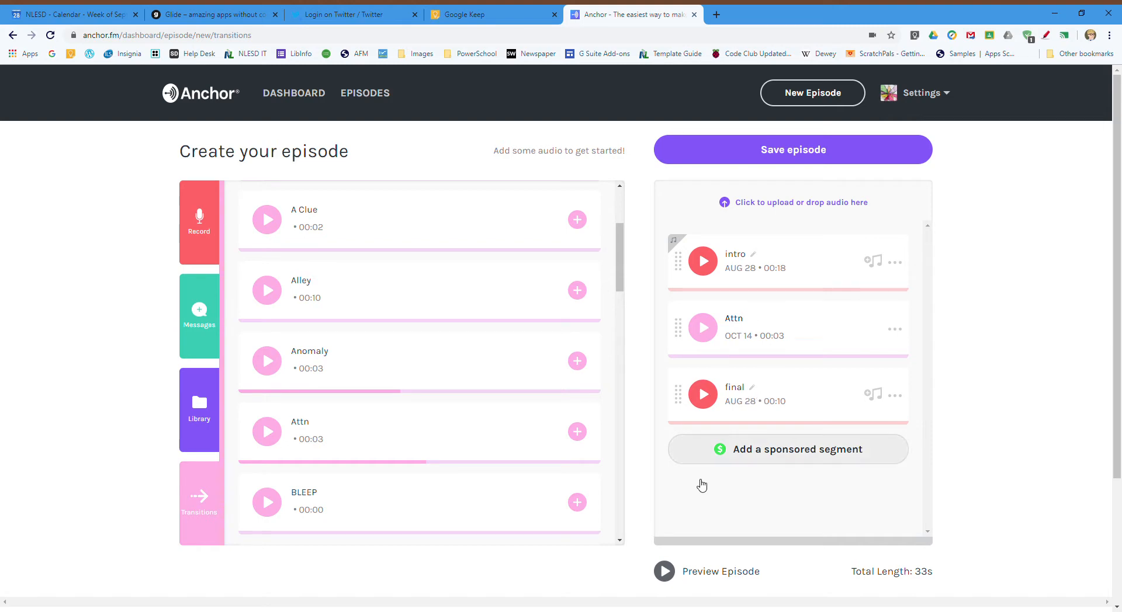
left_click(663, 572)
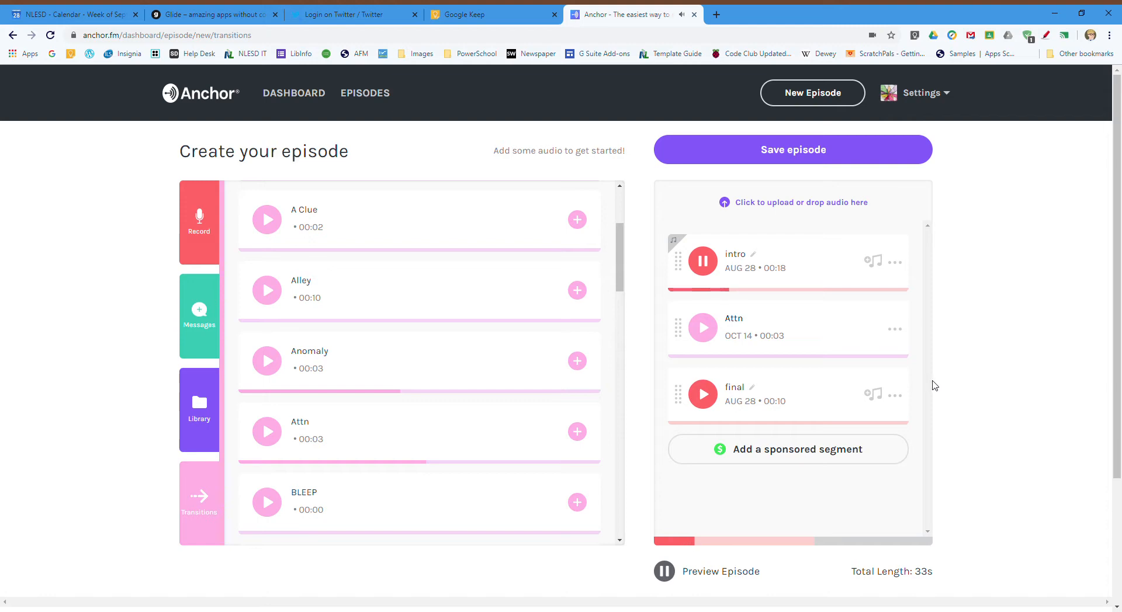
mouse_move(947, 350)
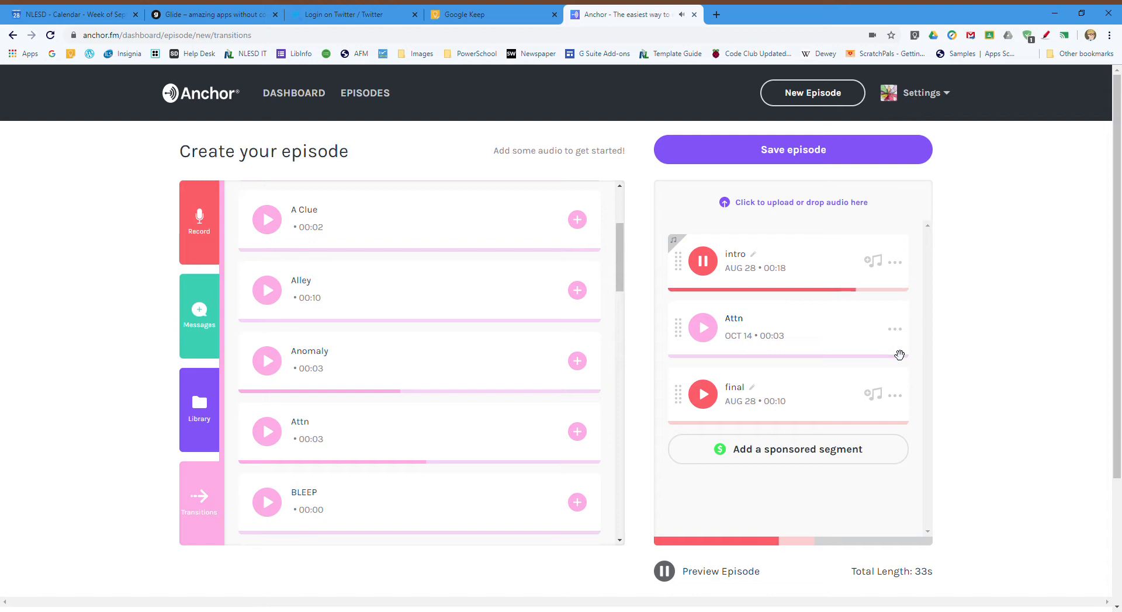
mouse_move(664, 572)
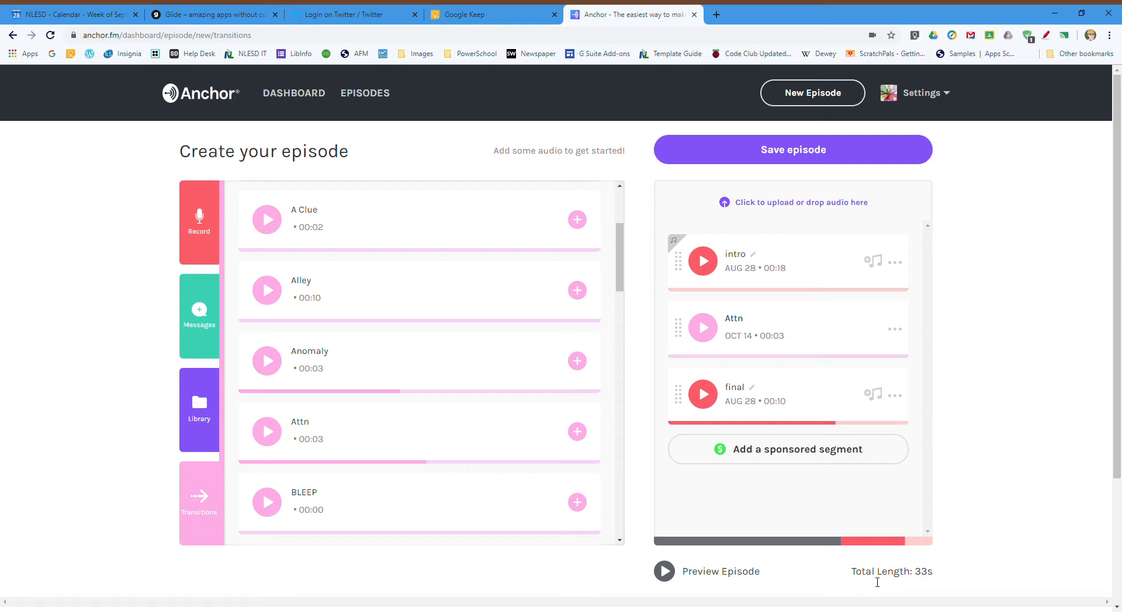
Open the episode options and set the title to 'Test Episode'
left_click(792, 150)
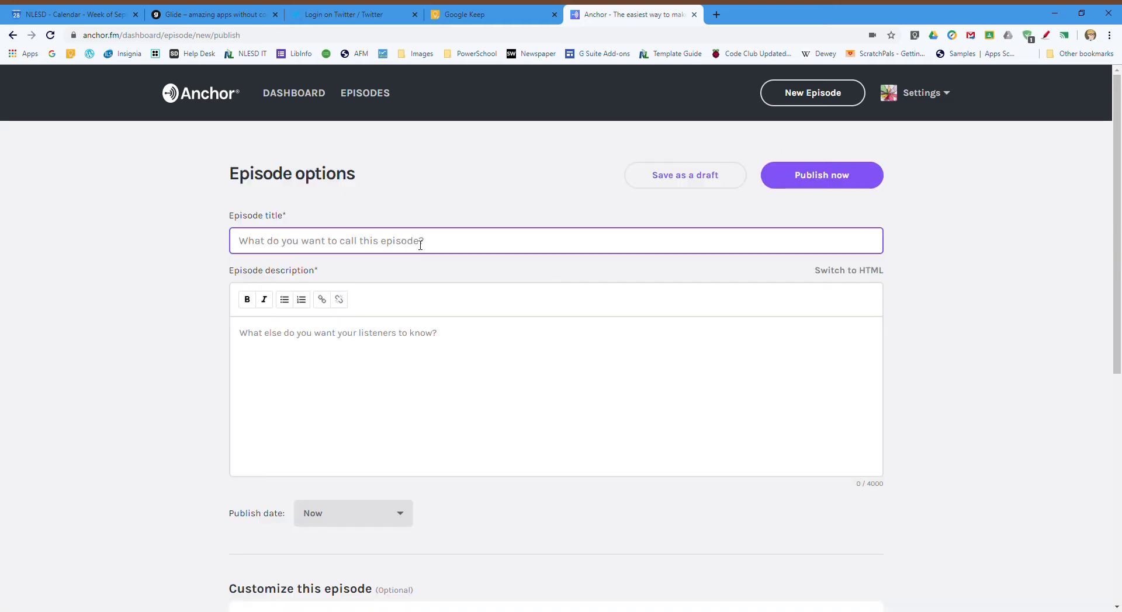
type("Test Ei")
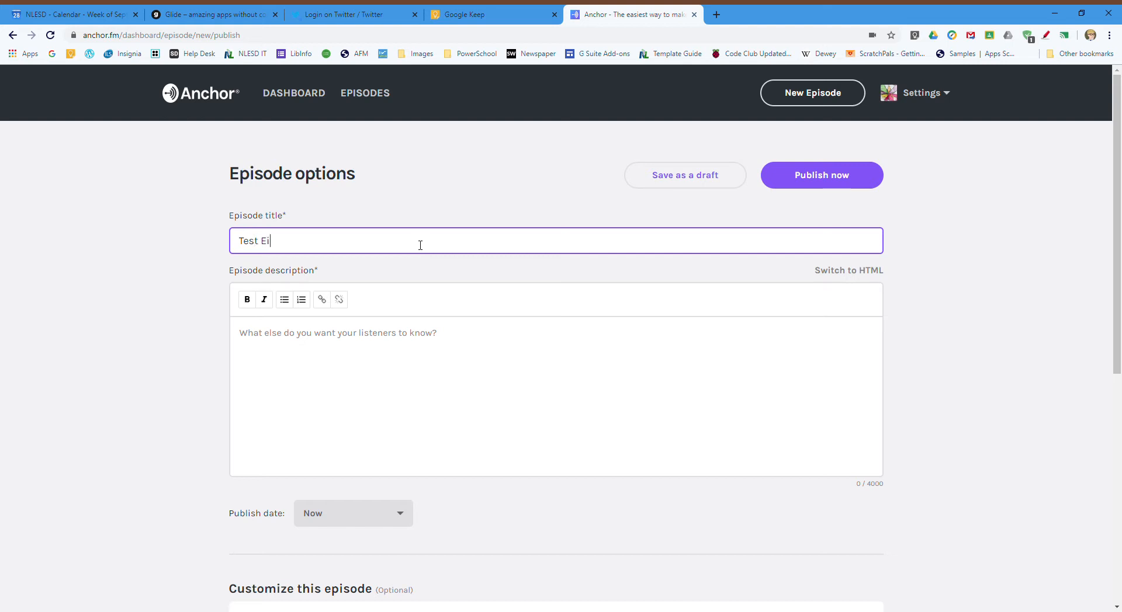
type("p")
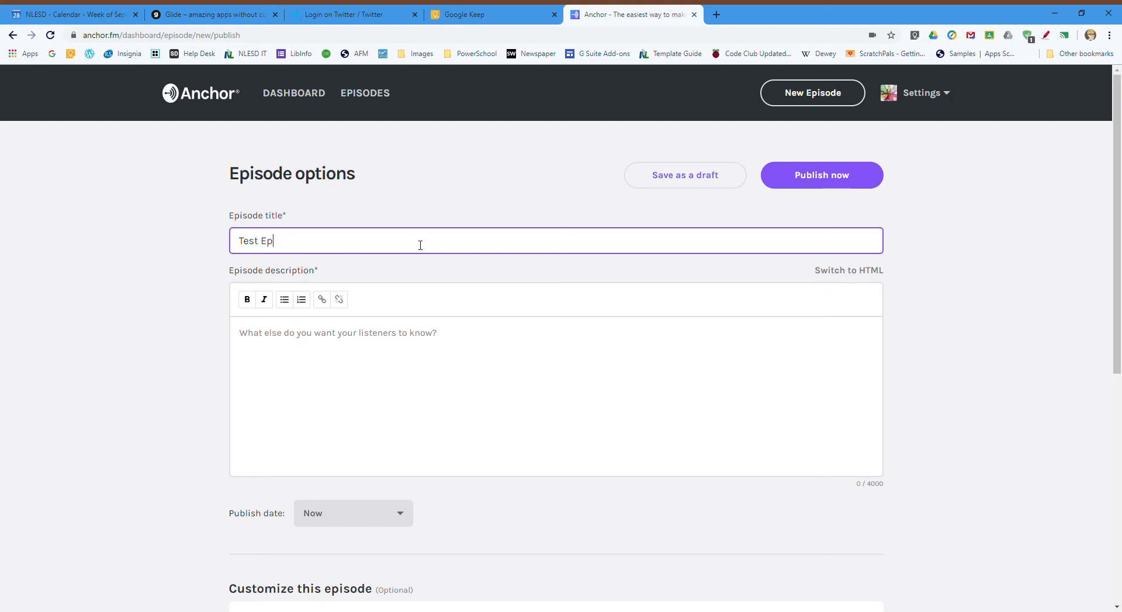
type("isode")
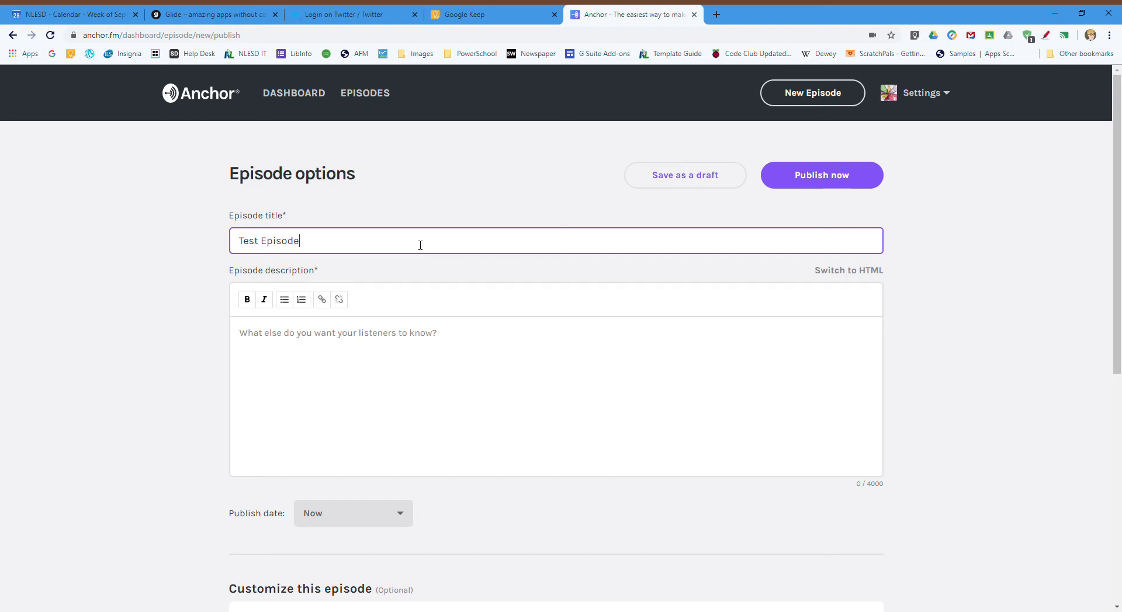
Enter 'No description' as the episode description
left_click(368, 365)
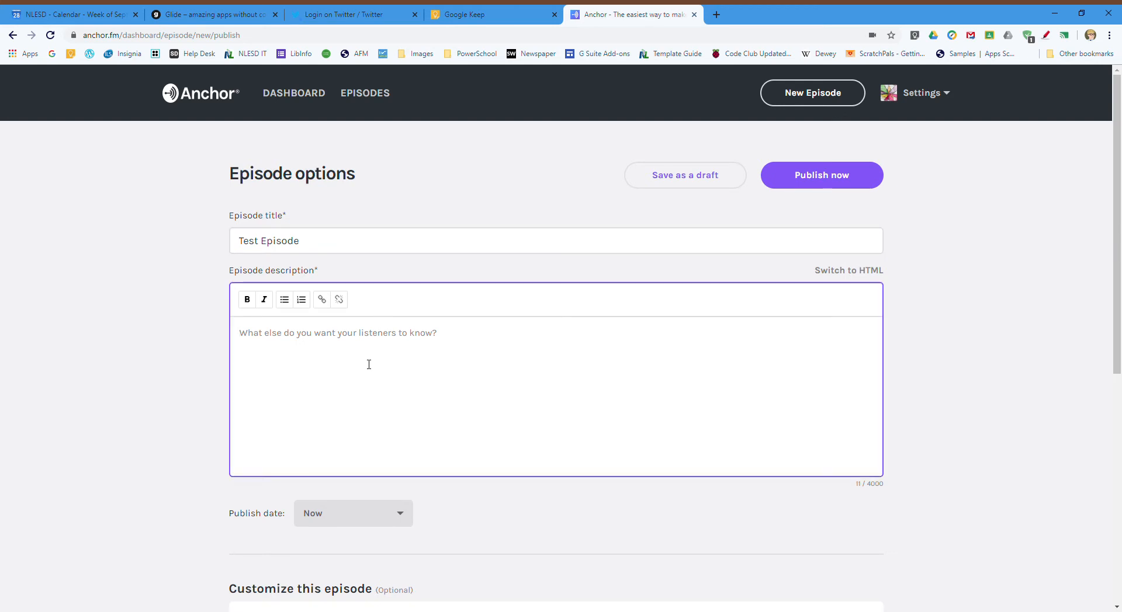
type("No descpri")
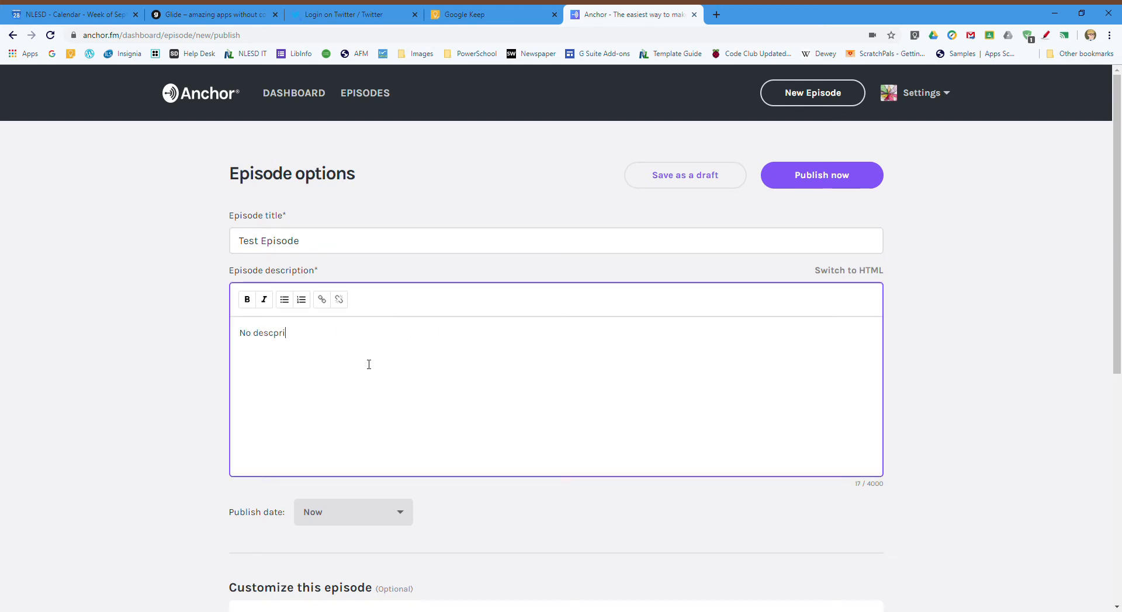
key("Backspace")
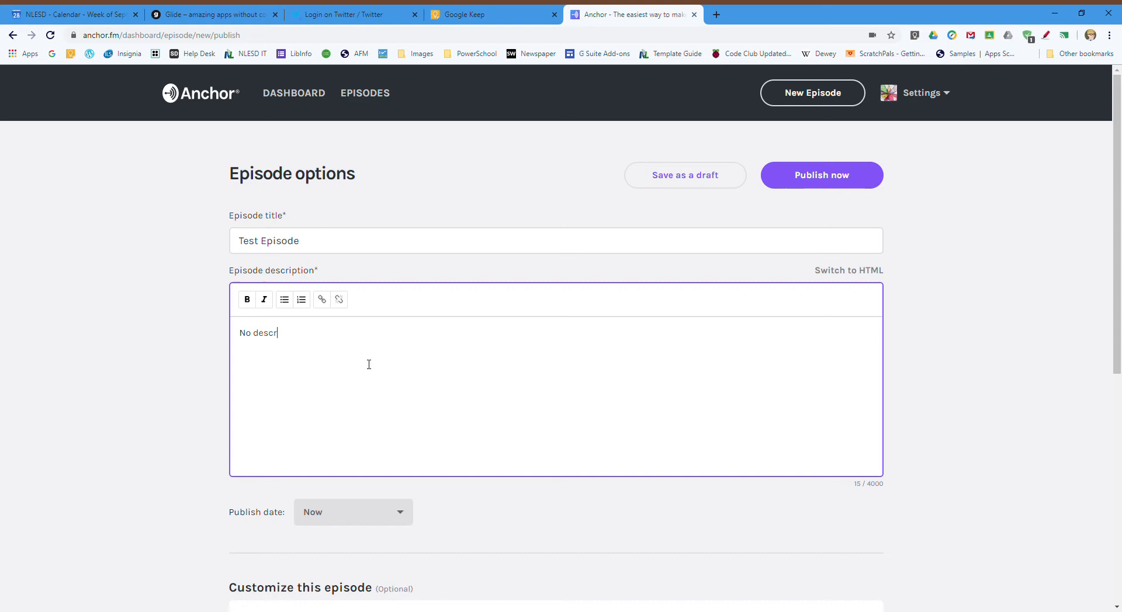
type("iption")
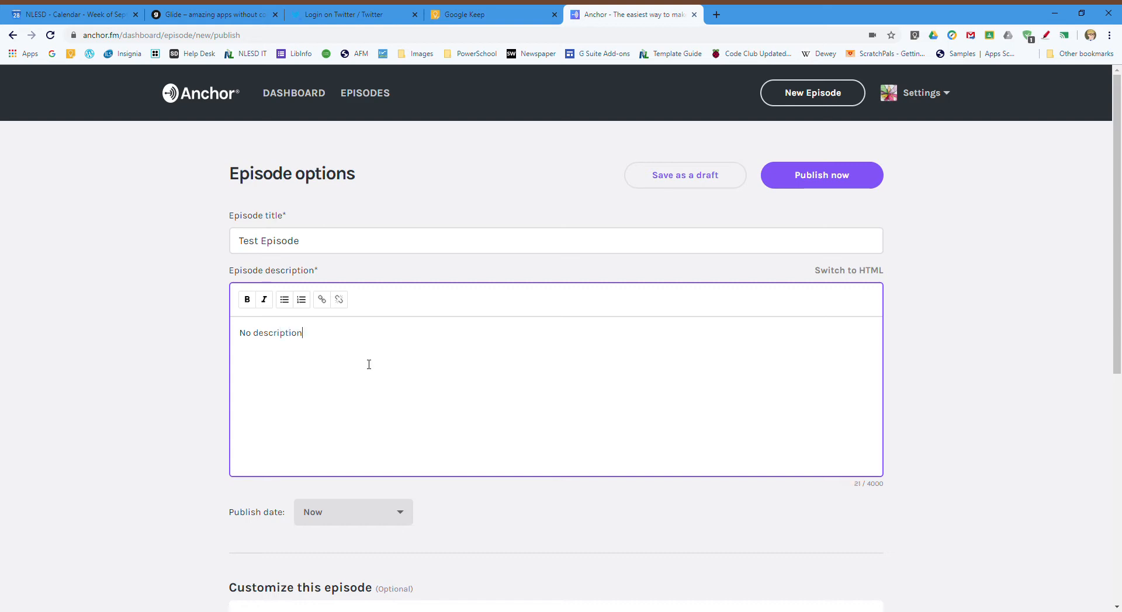
mouse_move(445, 543)
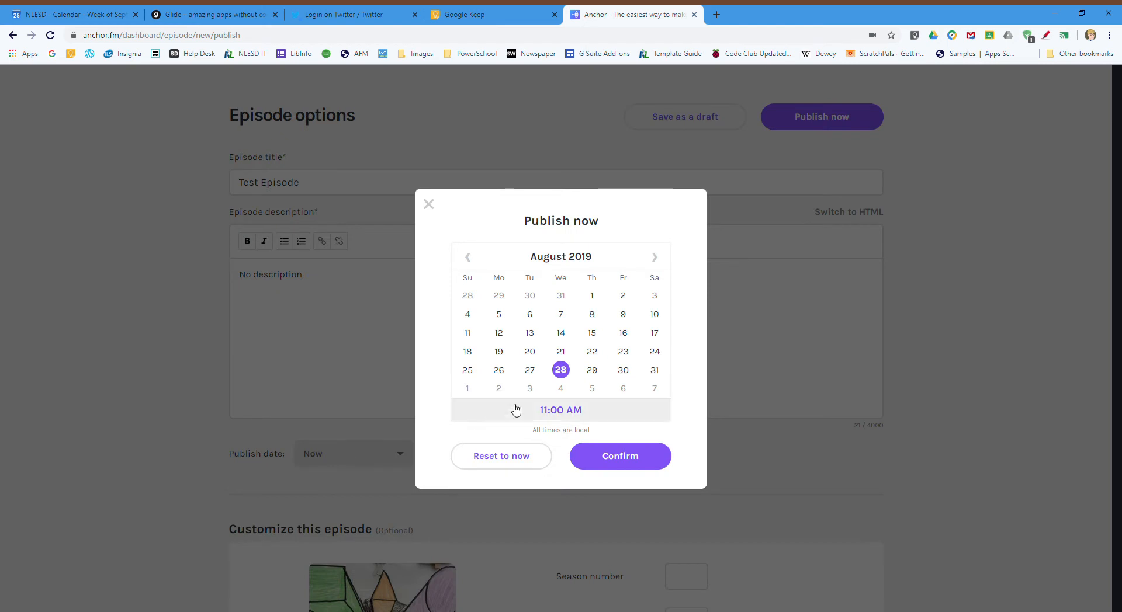
Set the publish date to August 29, 2019 at 11:00 AM
left_click(592, 370)
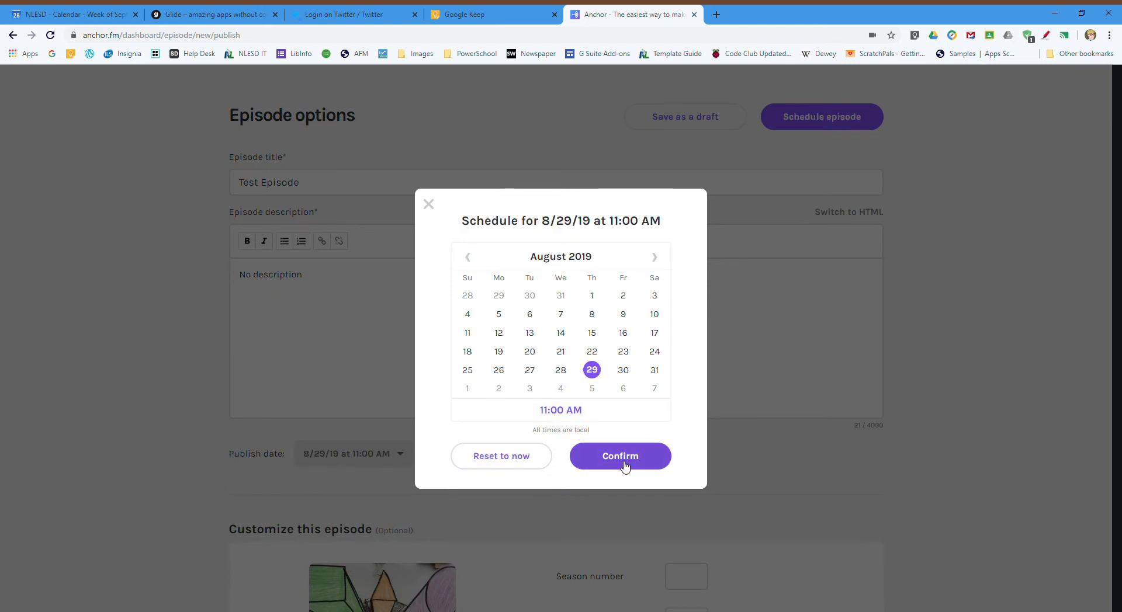
left_click(620, 456)
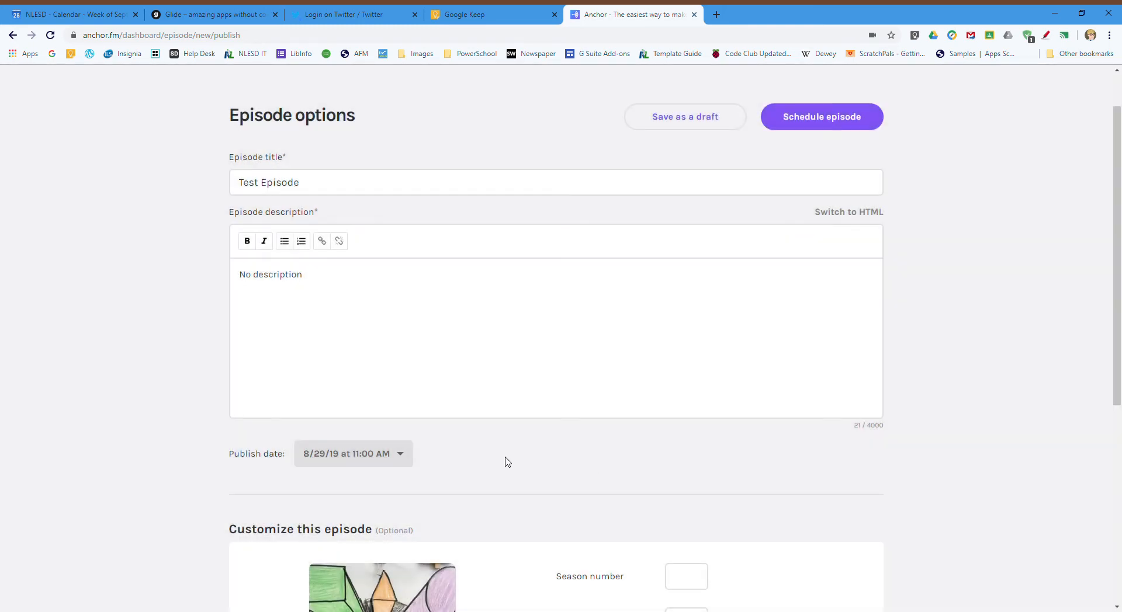
scroll("down", 3)
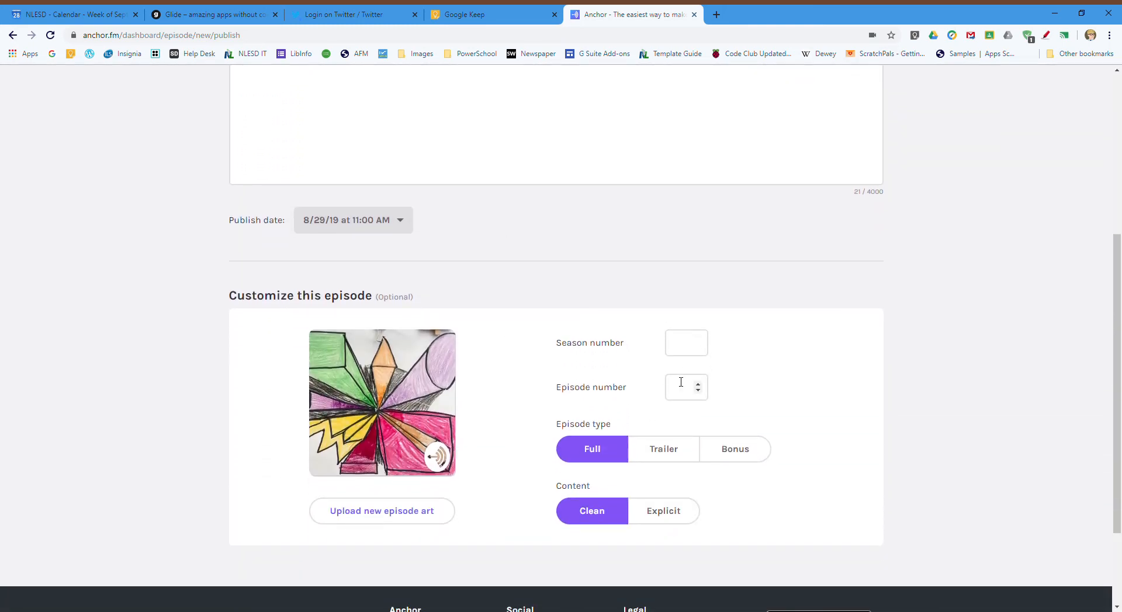
scroll("down", 3)
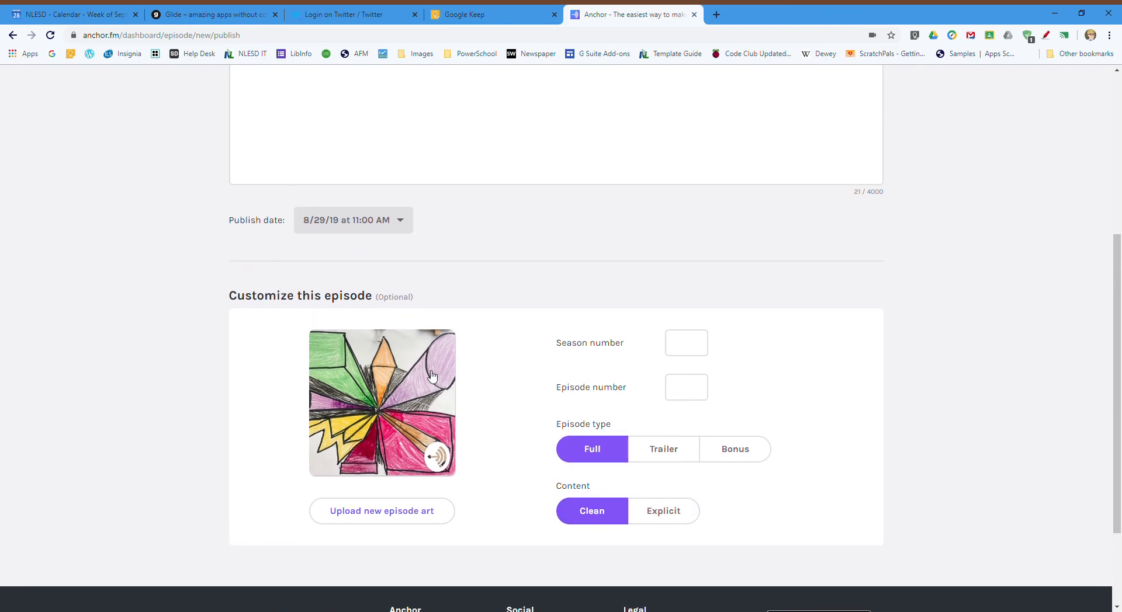
scroll("up", 3)
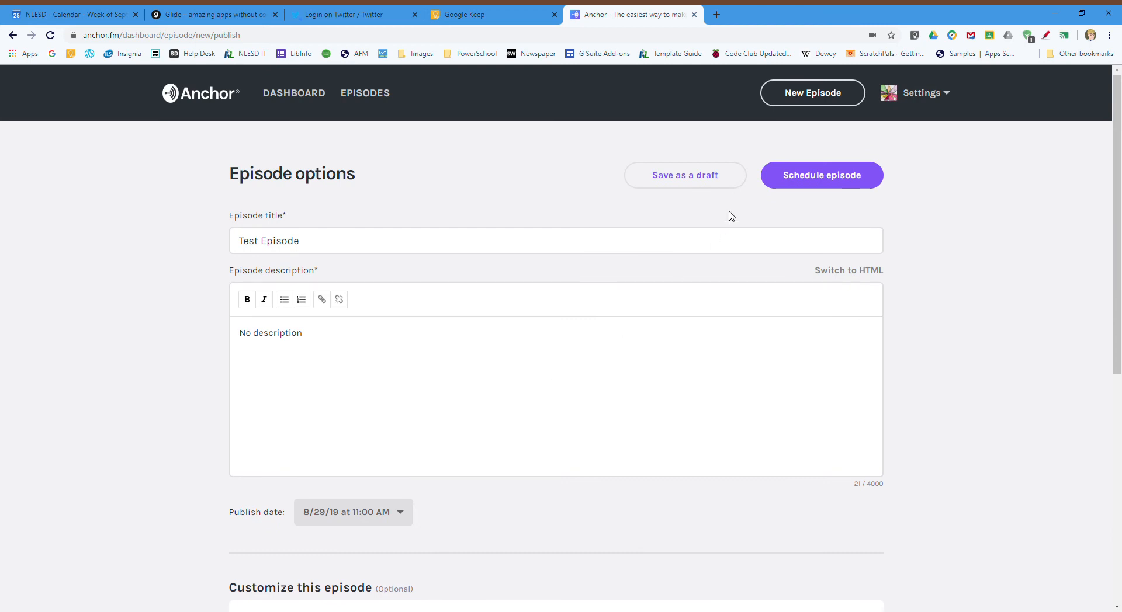
mouse_move(808, 178)
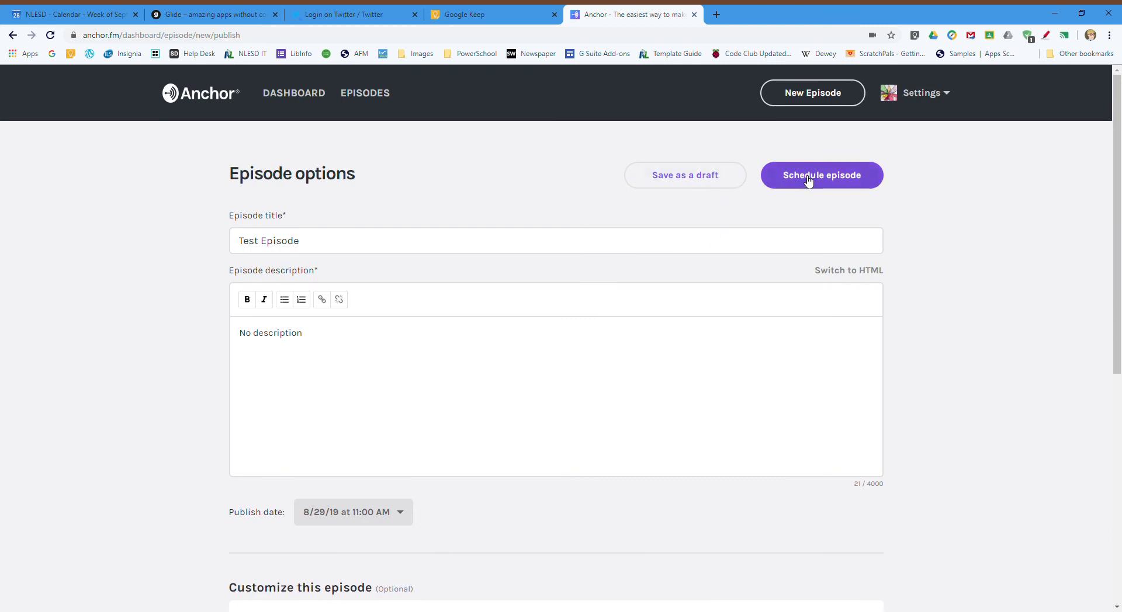
Schedule 'Test Episode' for August 29, 2019 at 11:00 AM and review its page
left_click(821, 175)
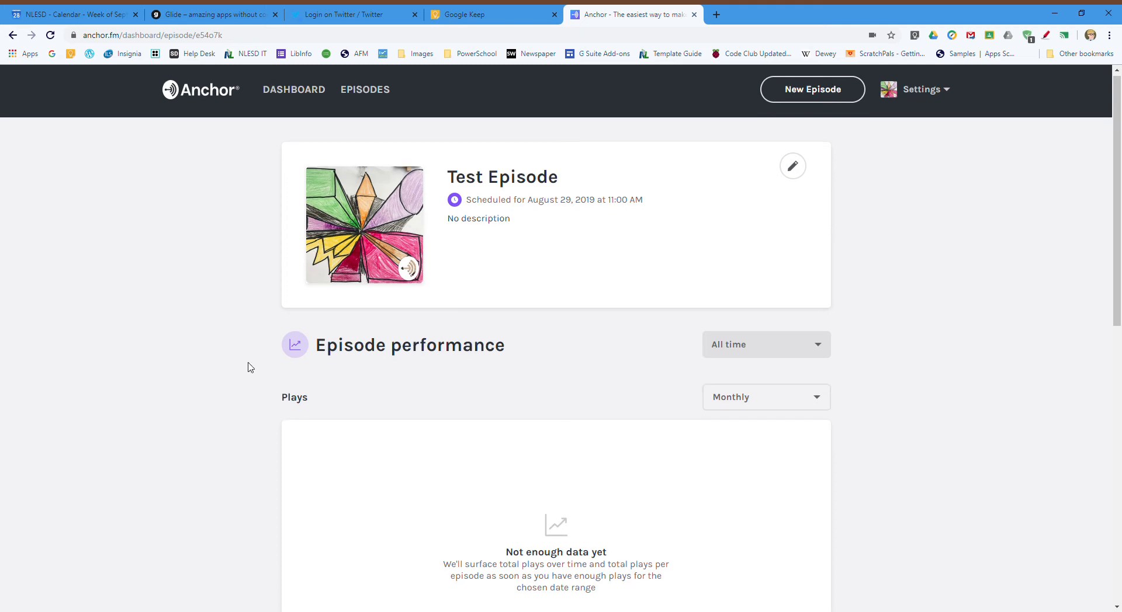
scroll("down", 3)
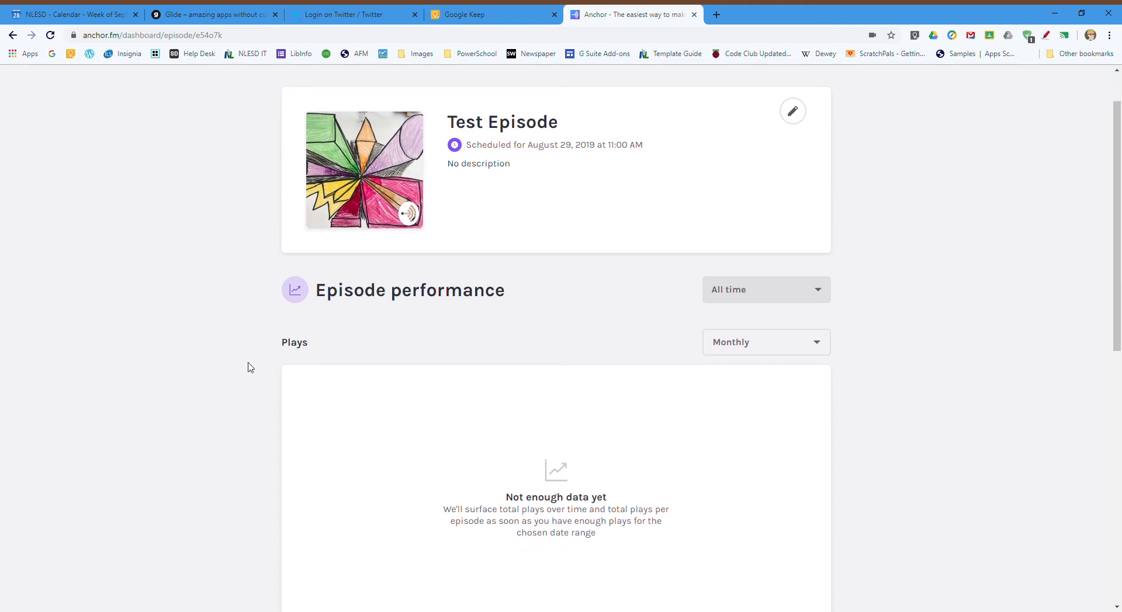
mouse_move(1016, 207)
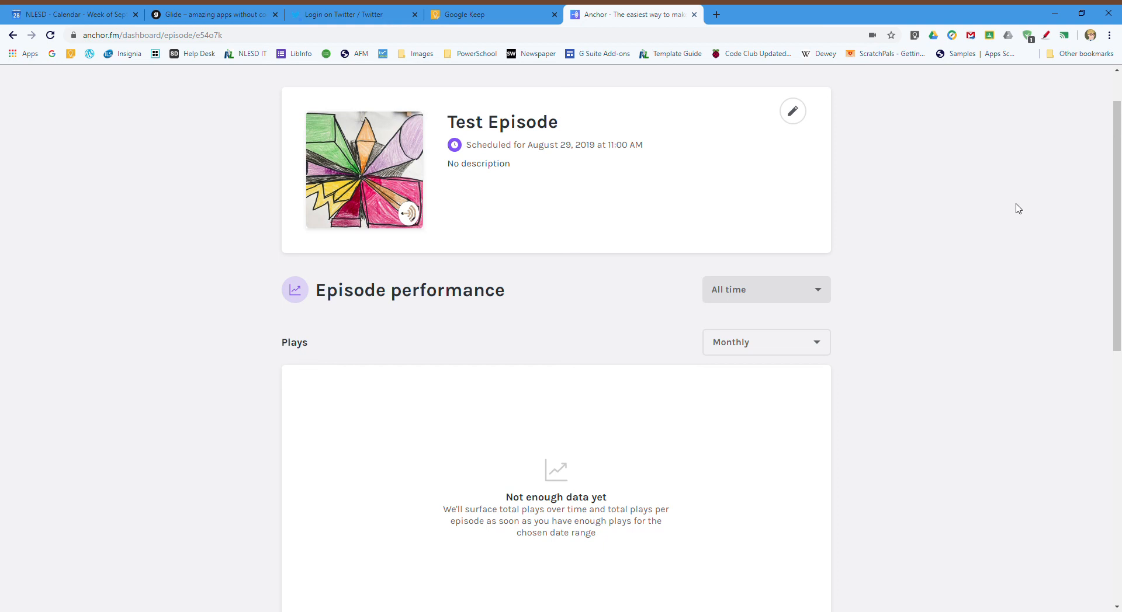
mouse_move(1065, 153)
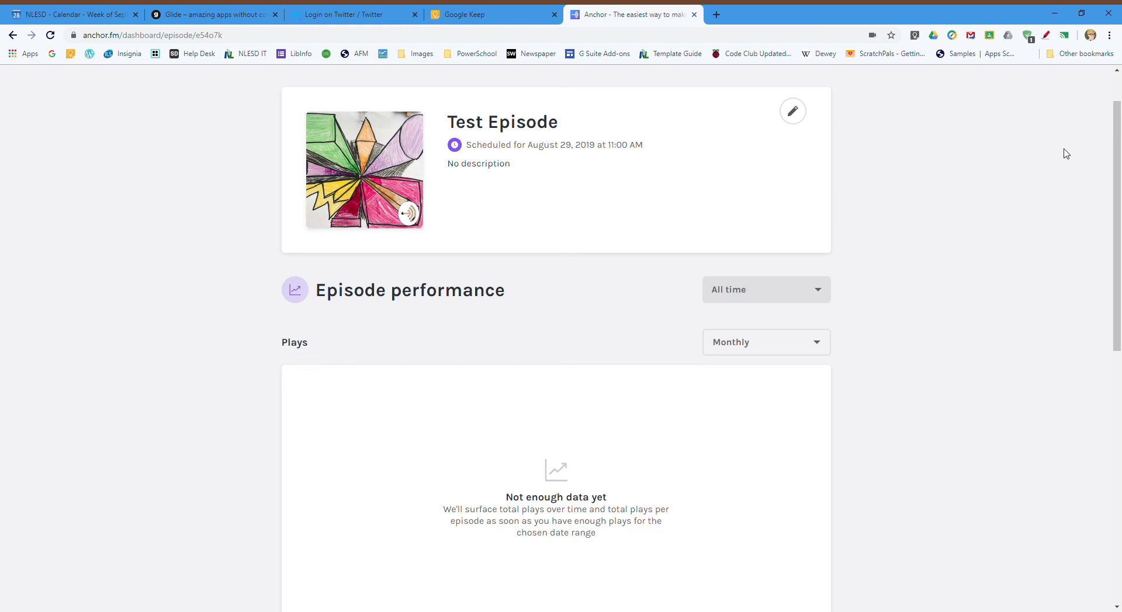
mouse_move(1067, 114)
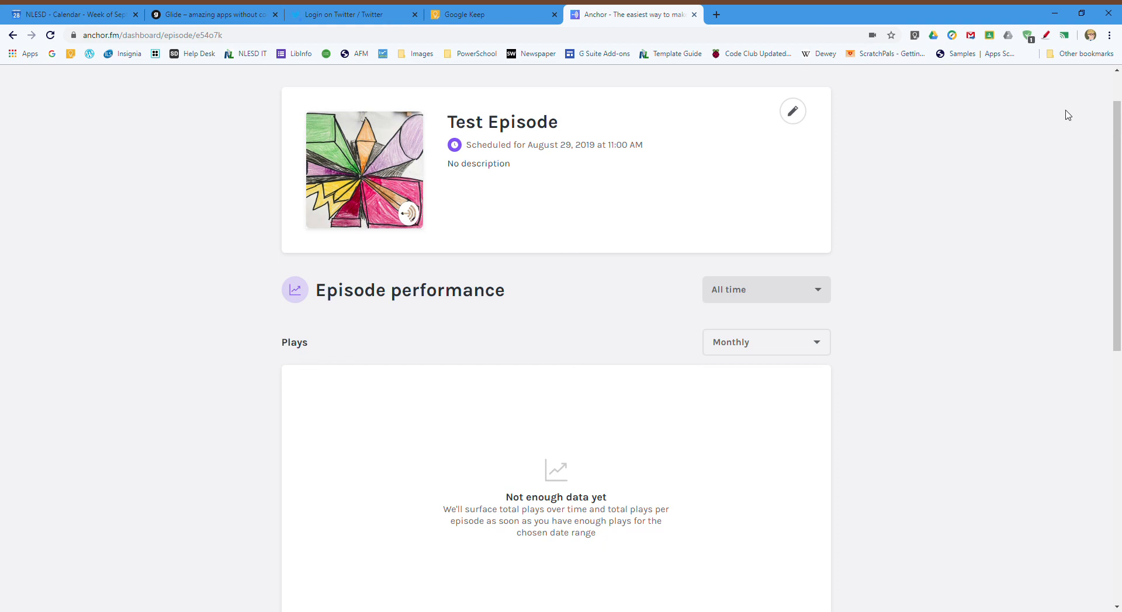